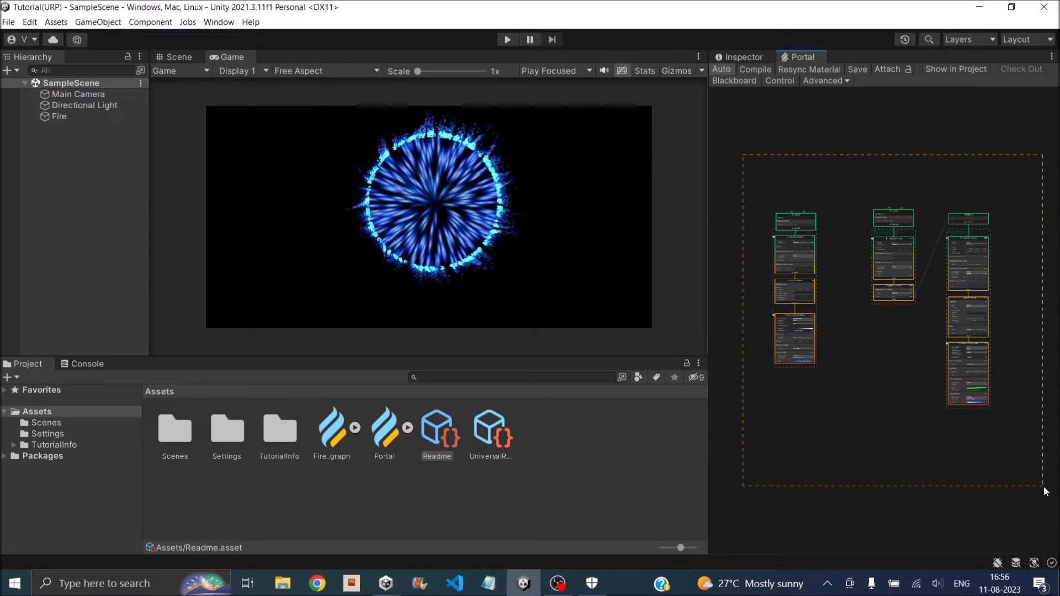
Delete the old Portal visual effect asset from the Project window and confirm the deletion.
click(384, 429)
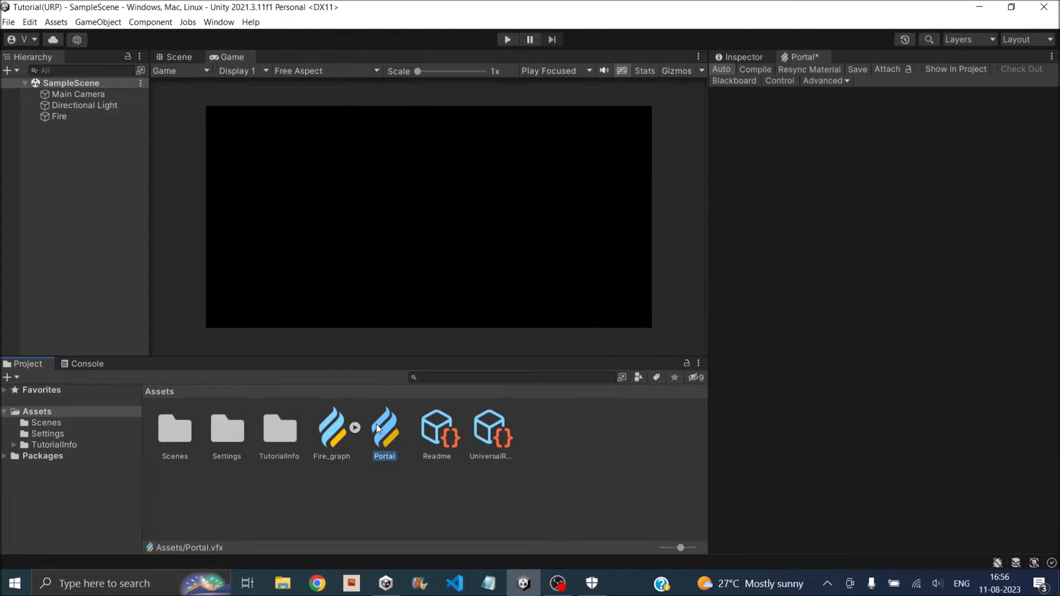
click(412, 158)
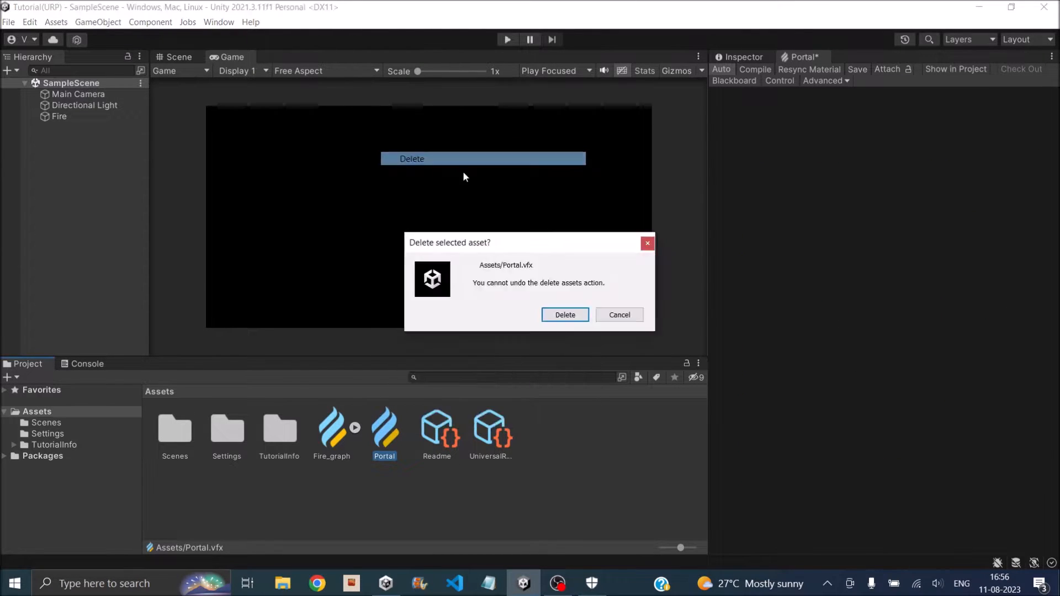
click(565, 314)
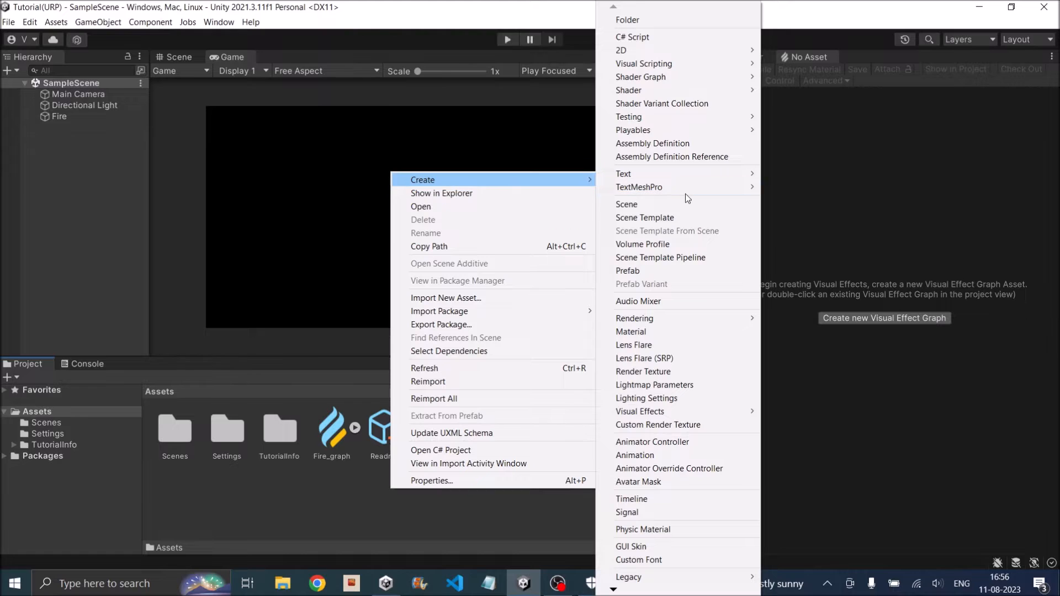
mouse_move(690, 468)
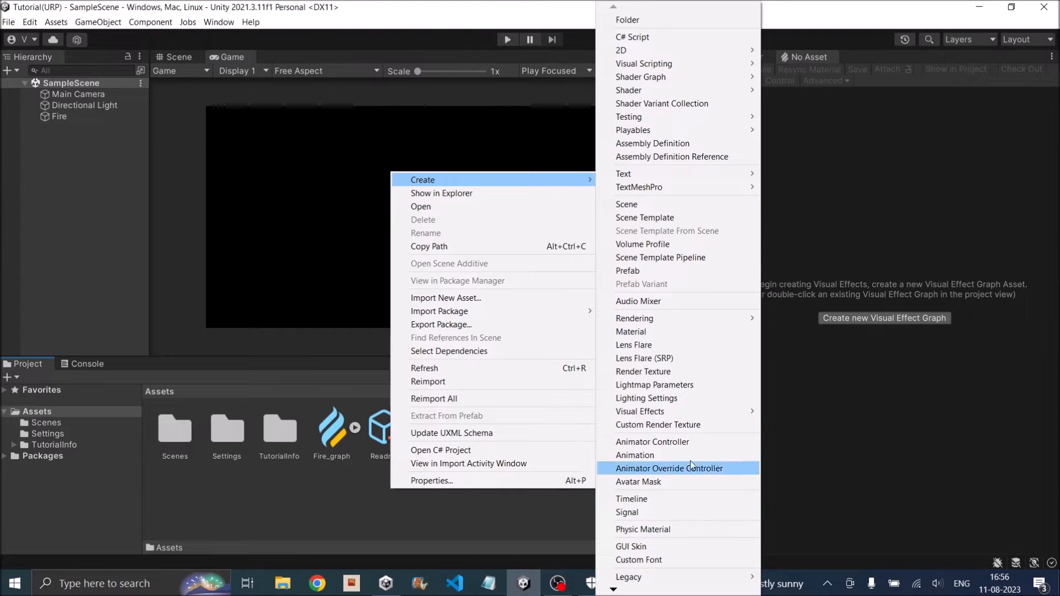
mouse_move(639, 410)
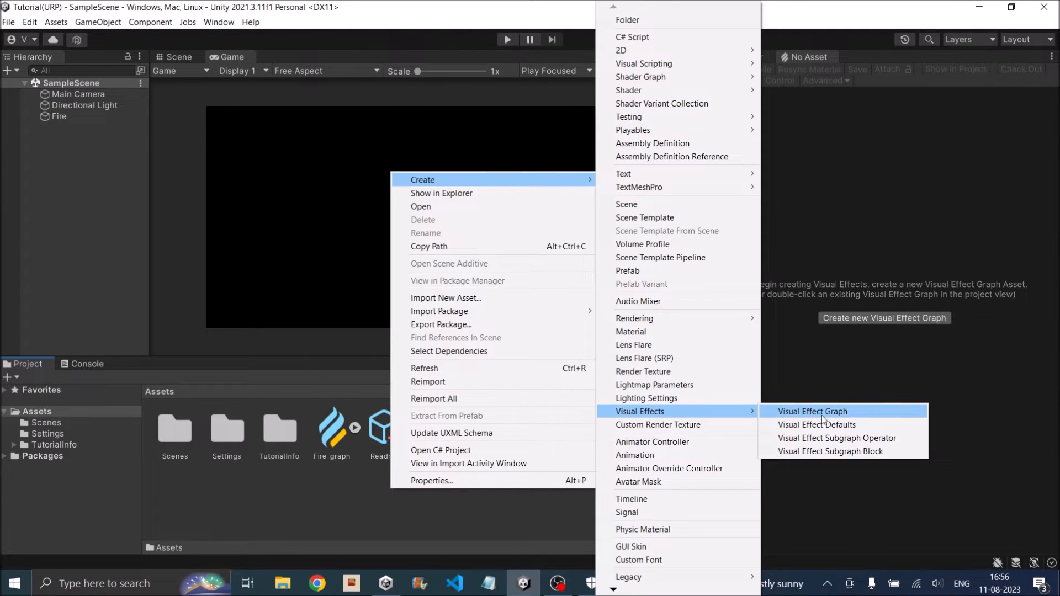
Create a new Visual Effect Graph asset named Portal and delete the Fire object.
click(813, 410)
text(Portal)
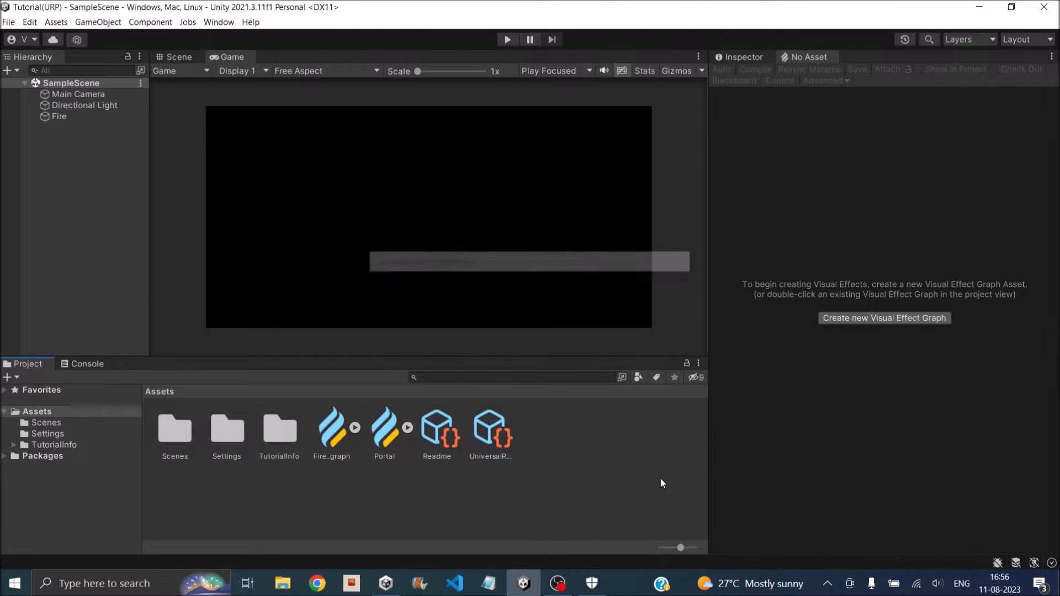
key(Delete)
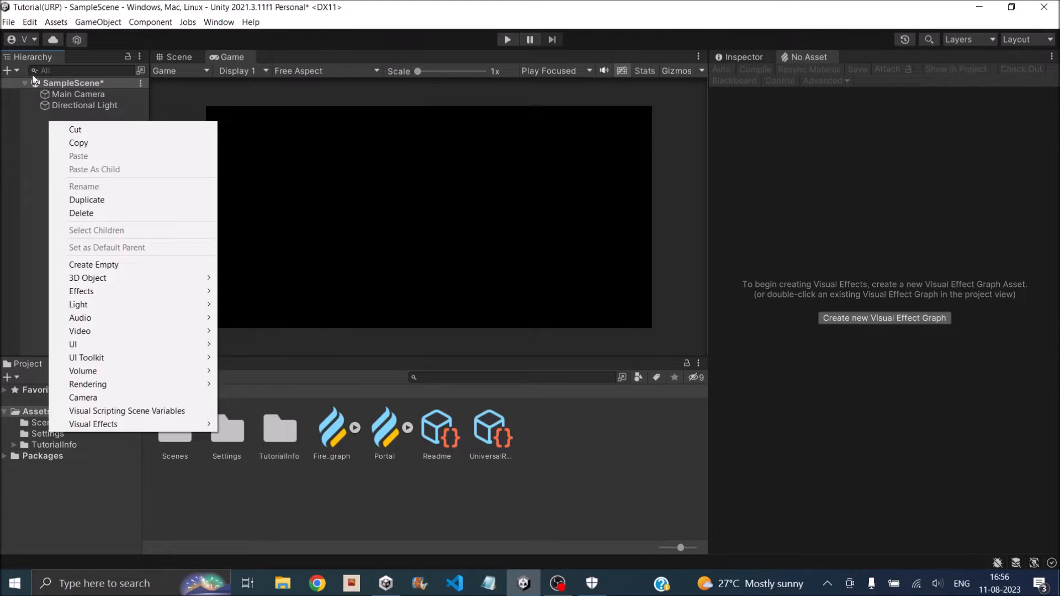
mouse_move(124, 377)
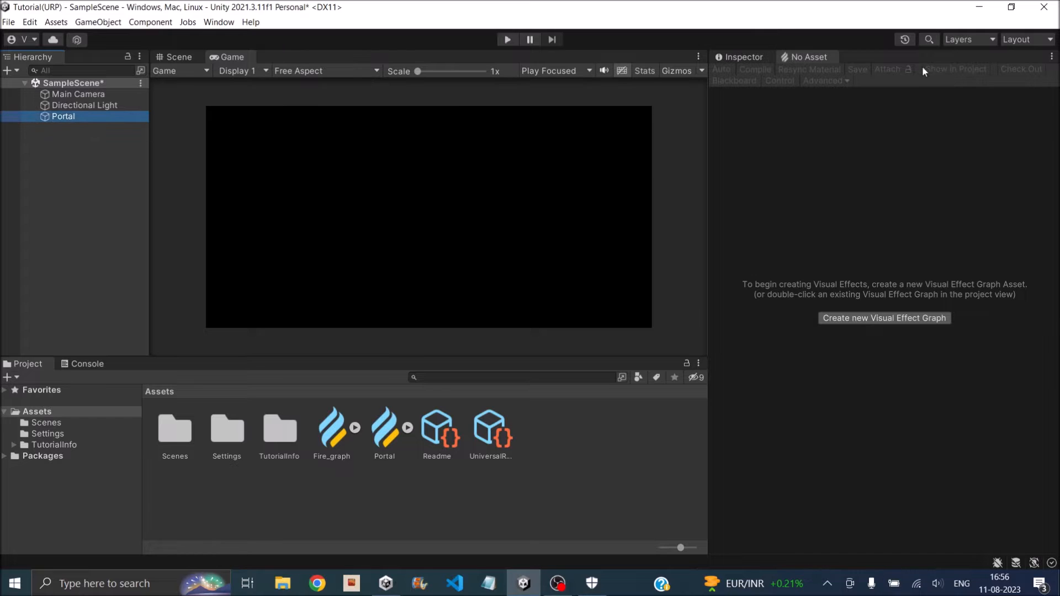
Assign the Portal graph to the new Portal effect object and open it for editing.
click(63, 116)
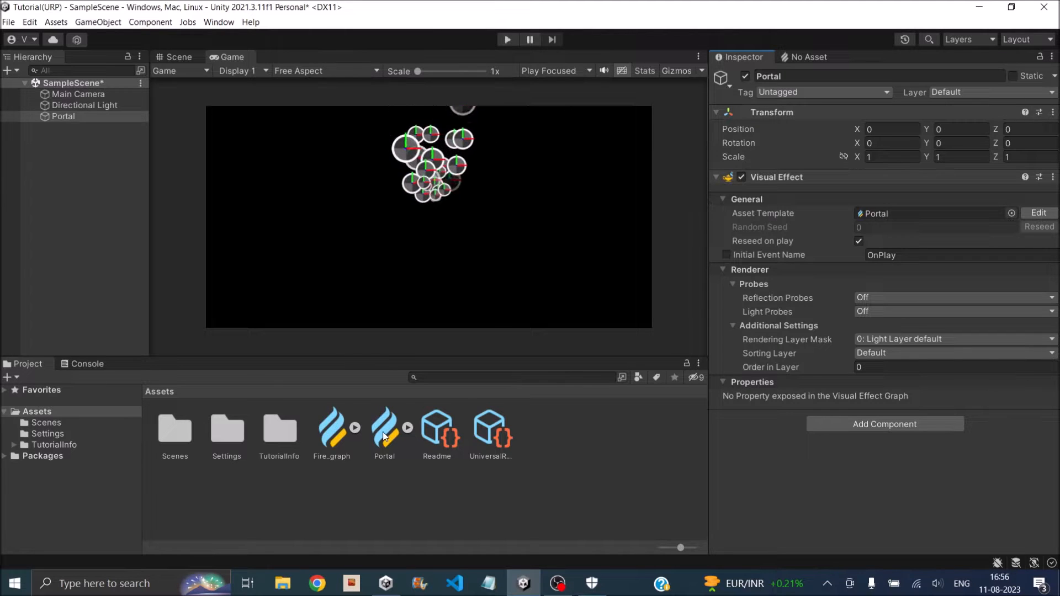
click(1038, 213)
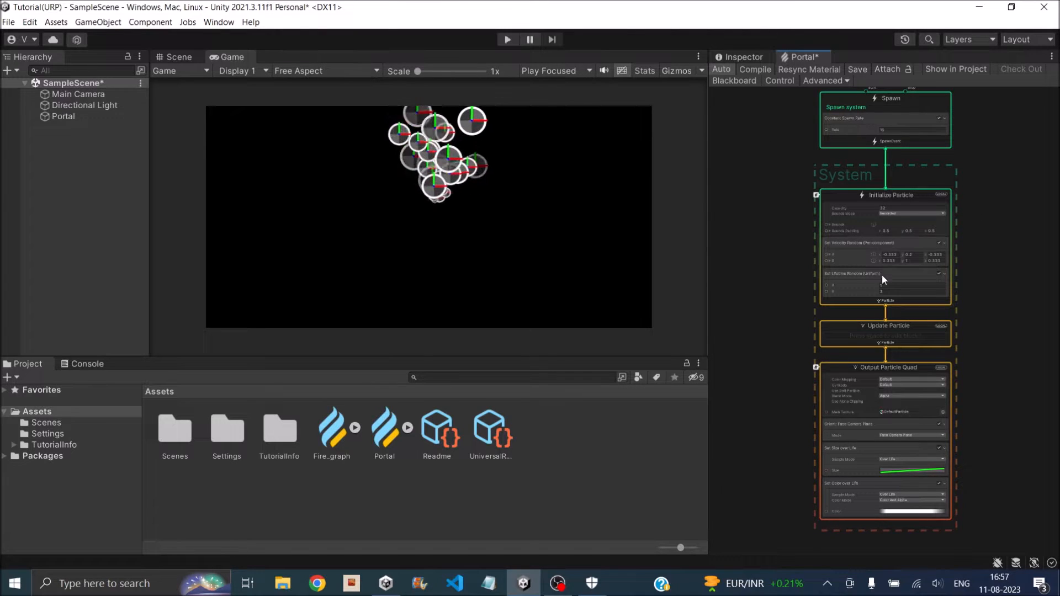
Clear the default nodes and add an empty Simple Particle System.
scroll(down, 3)
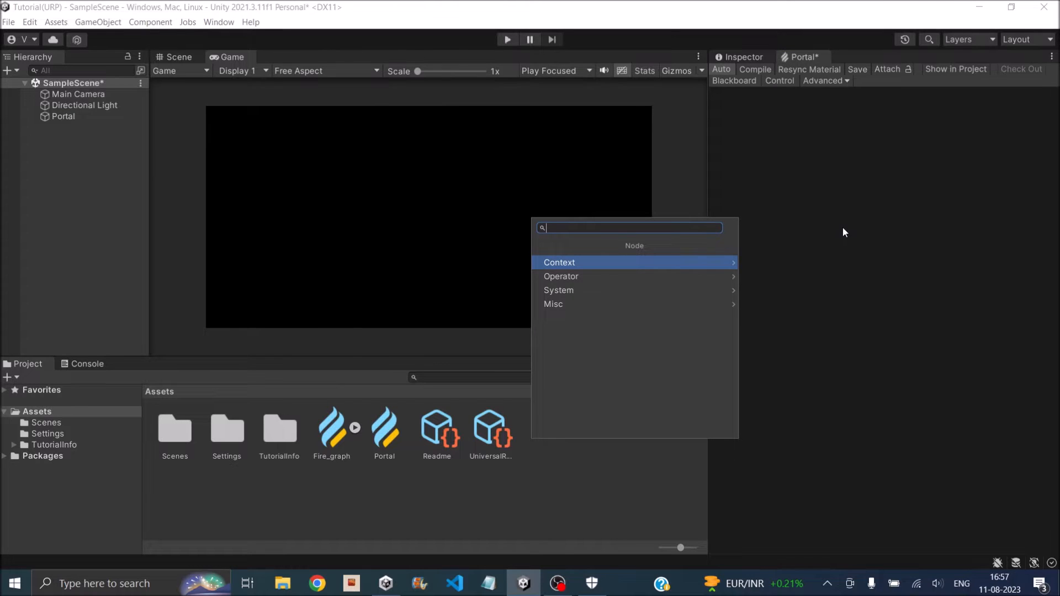
text(em)
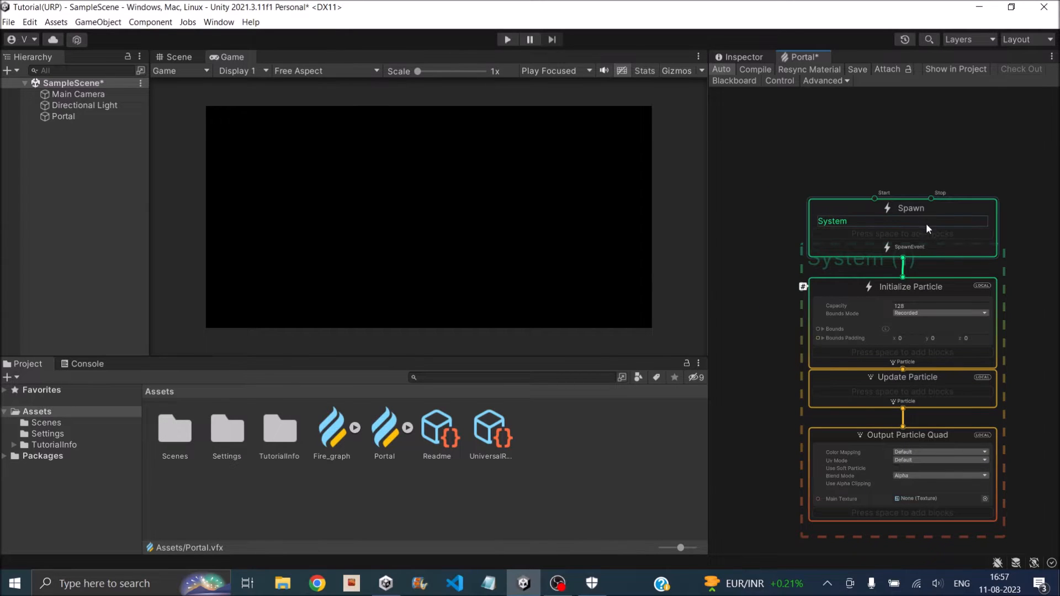
Add a Constant Spawn Rate block set to 1000 and set particle capacity to 300.
right_click(927, 228)
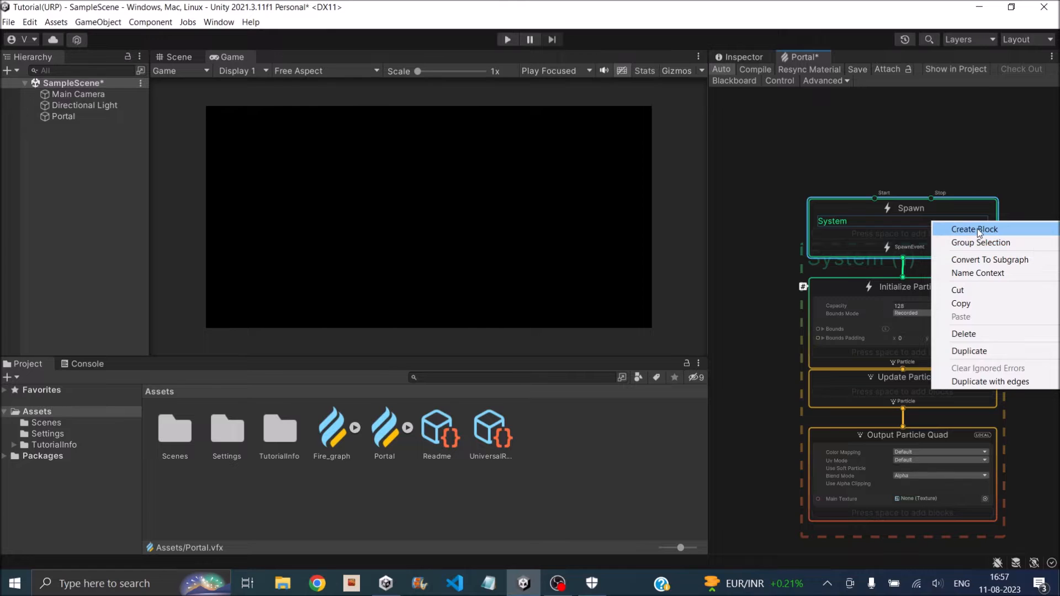
click(974, 229)
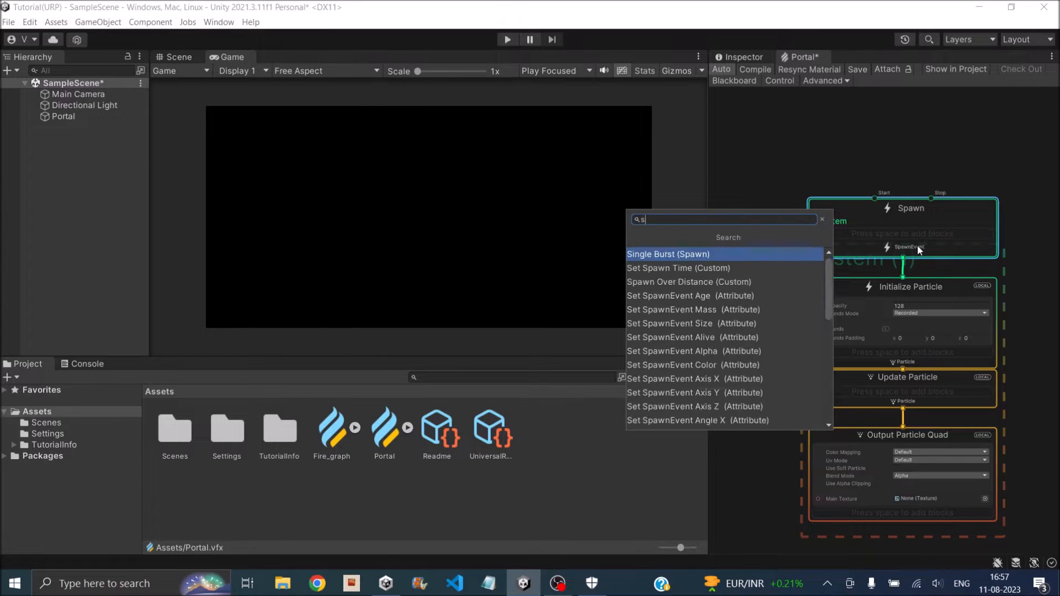
text(pawn)
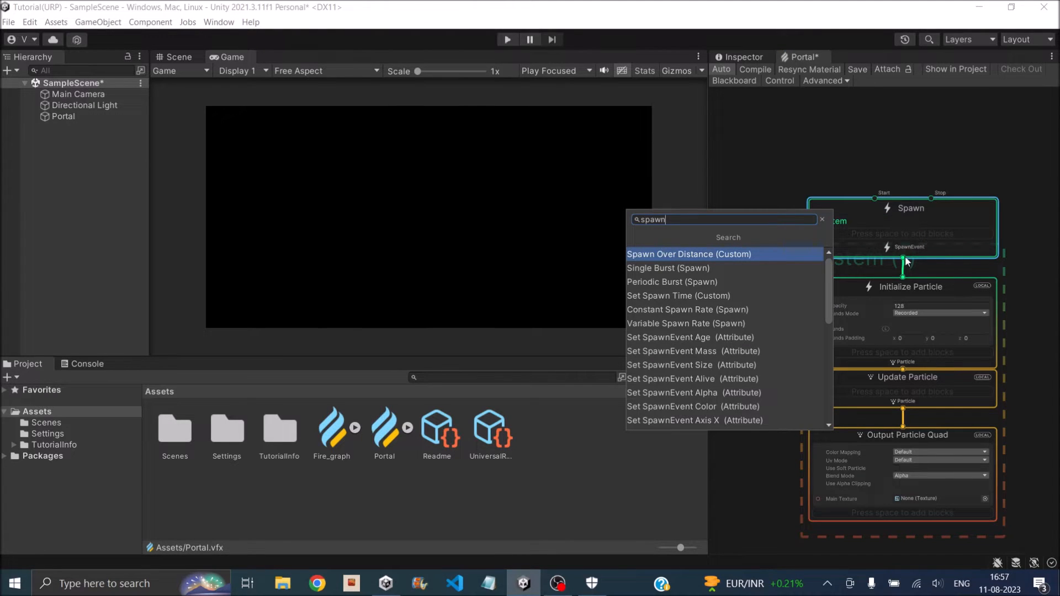
mouse_move(740, 277)
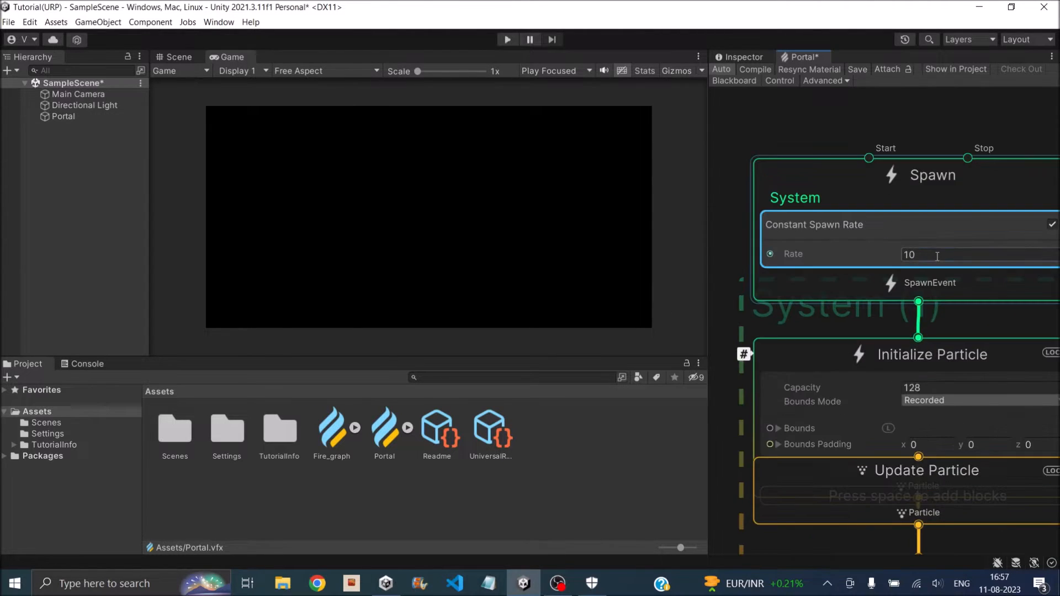
text(1000)
click(981, 388)
text(300)
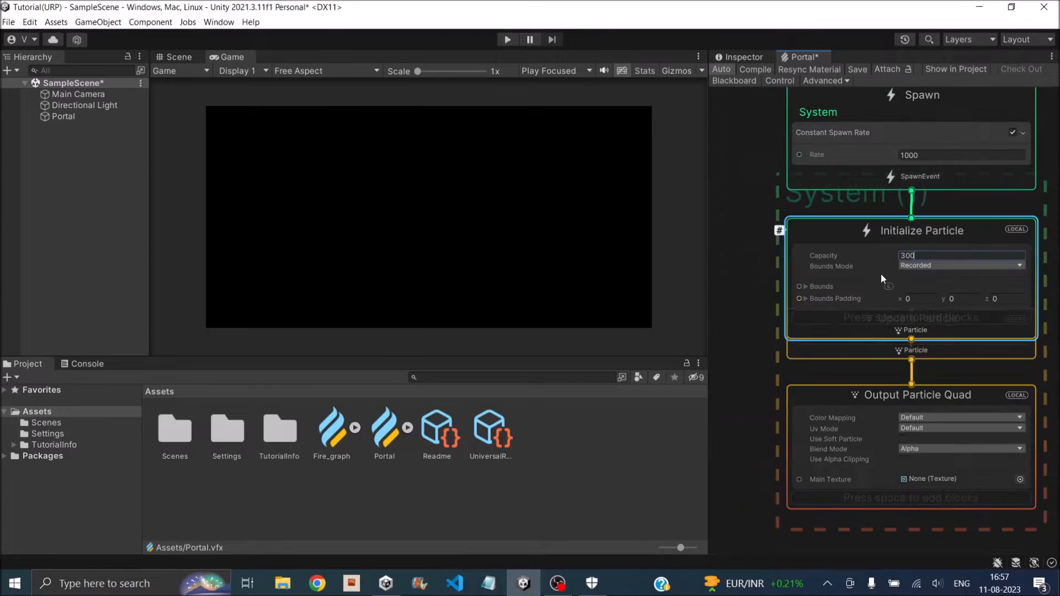
Add a Set Position (Shape: Arc Circle) block to Initialize Particle.
right_click(912, 330)
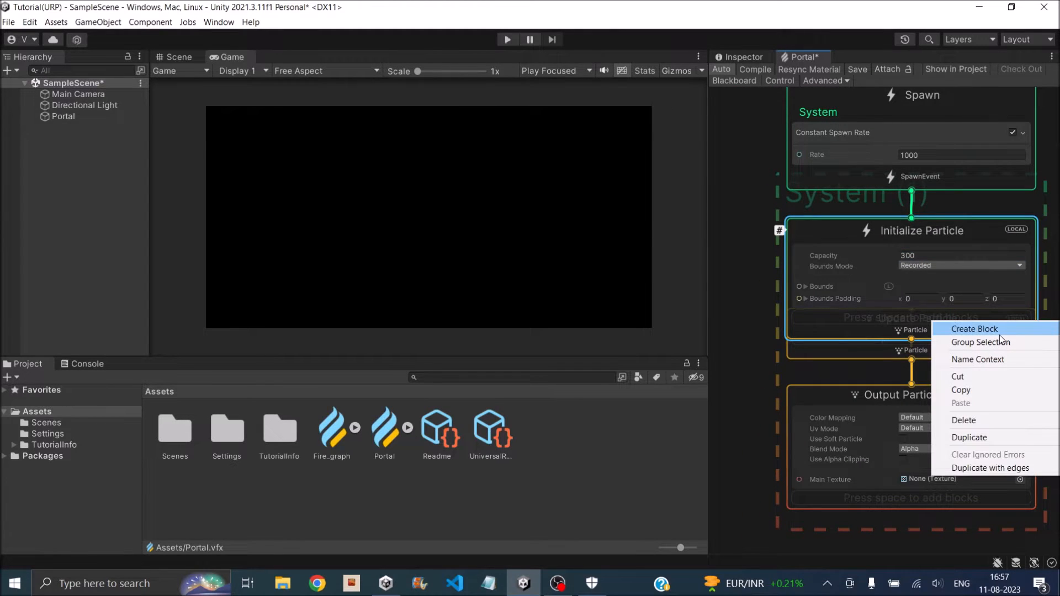
click(974, 328)
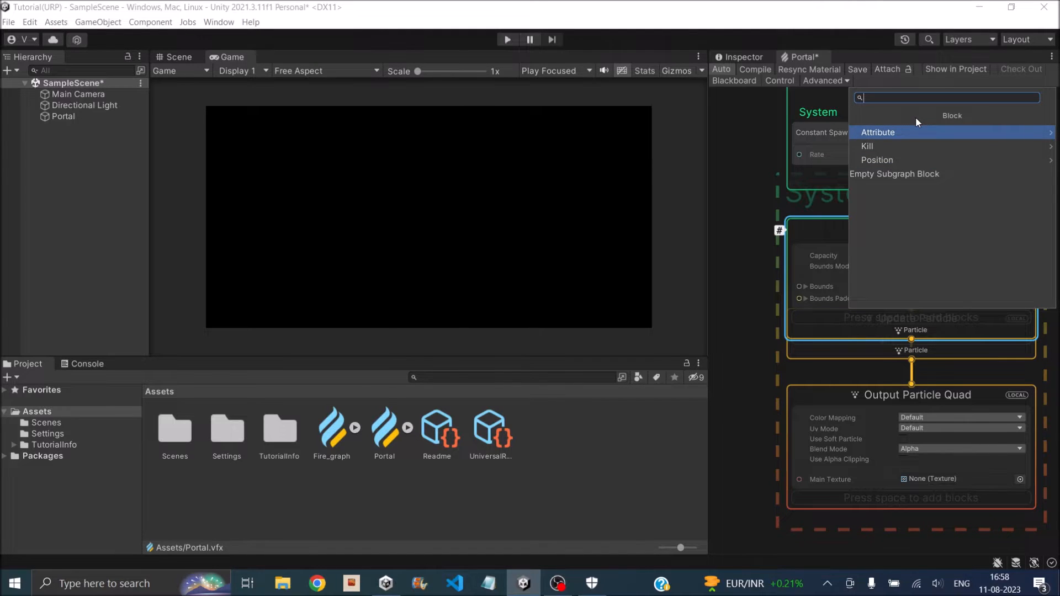
text(circle)
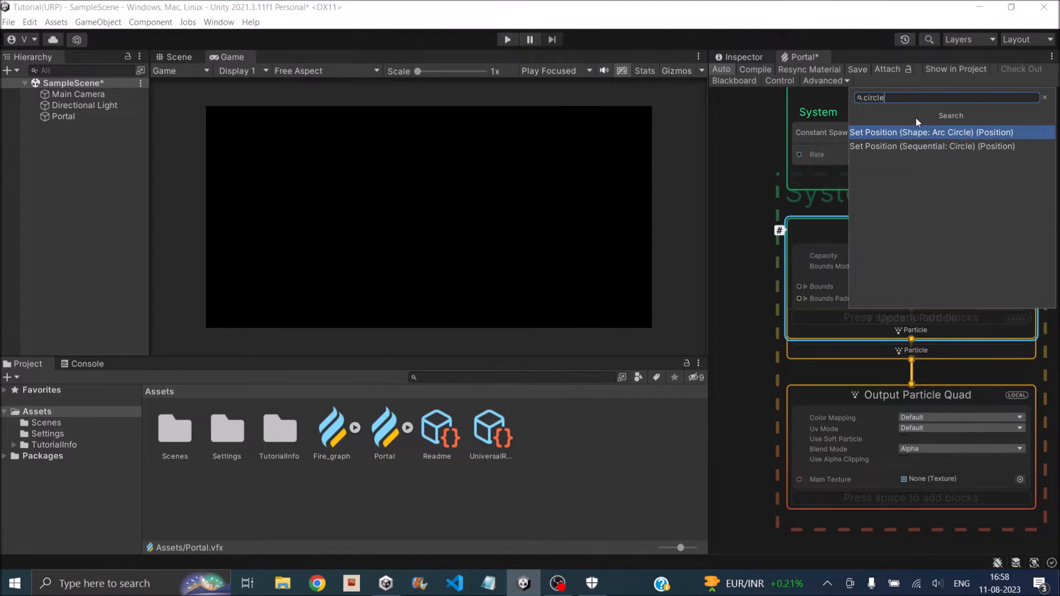
mouse_move(942, 138)
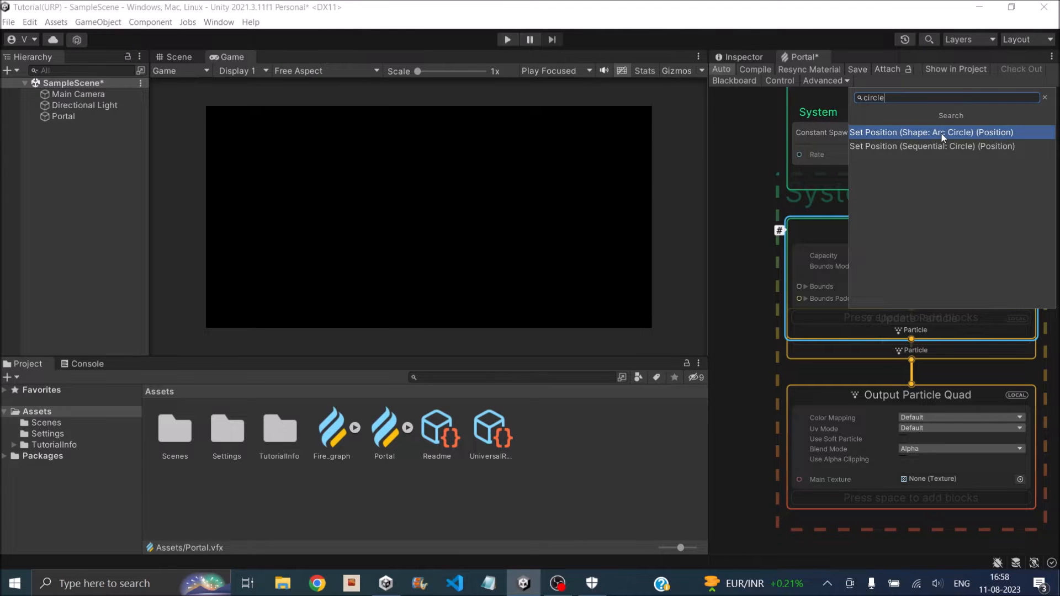
click(932, 132)
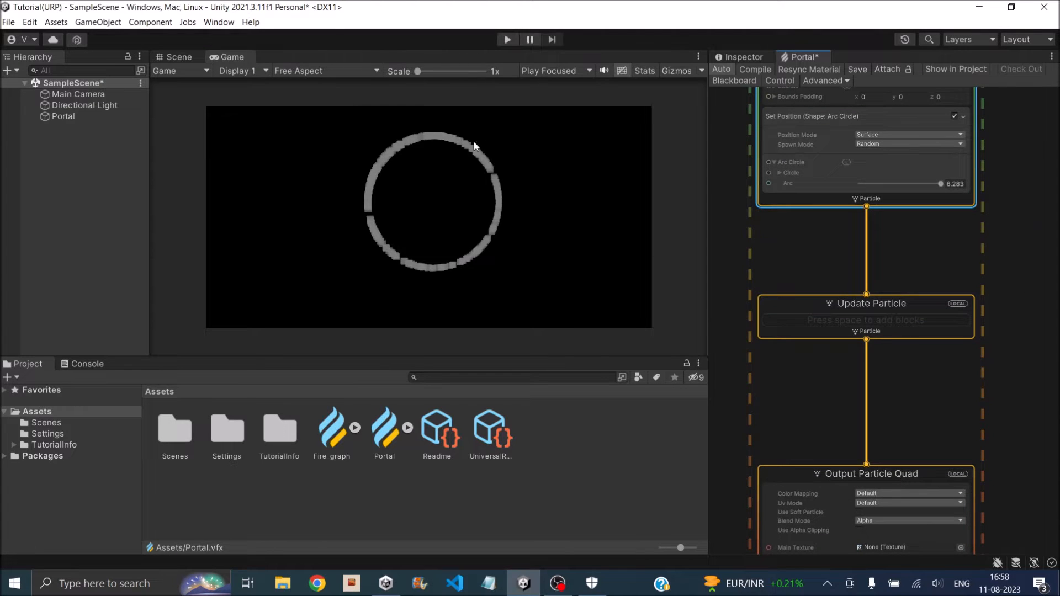
mouse_move(482, 146)
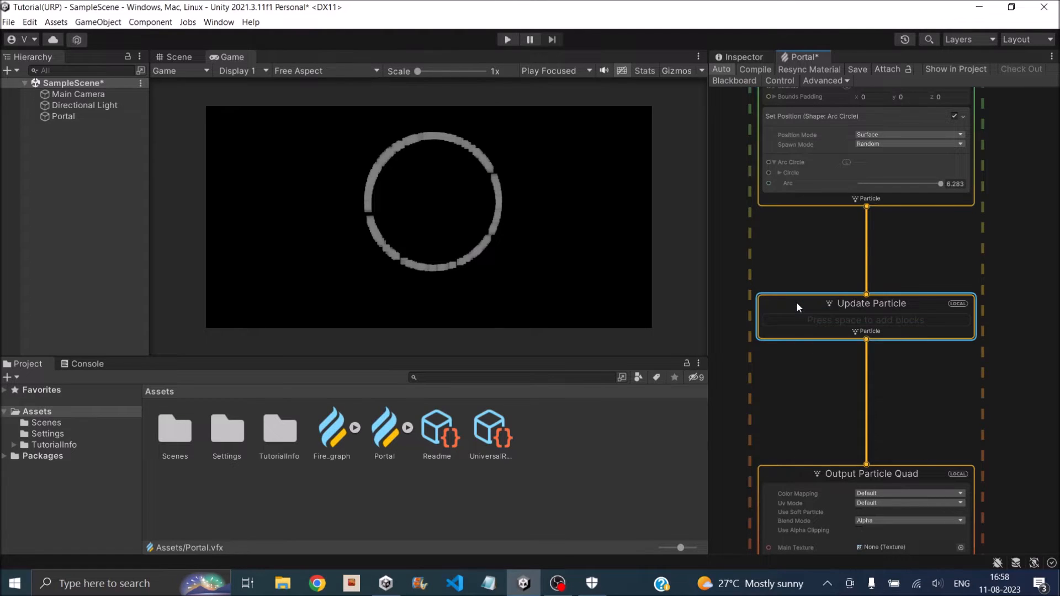
Add Conform to Sphere: radius 0.1, speed 5, force 20, stick distance 0.1, stick force 50.
right_click(800, 307)
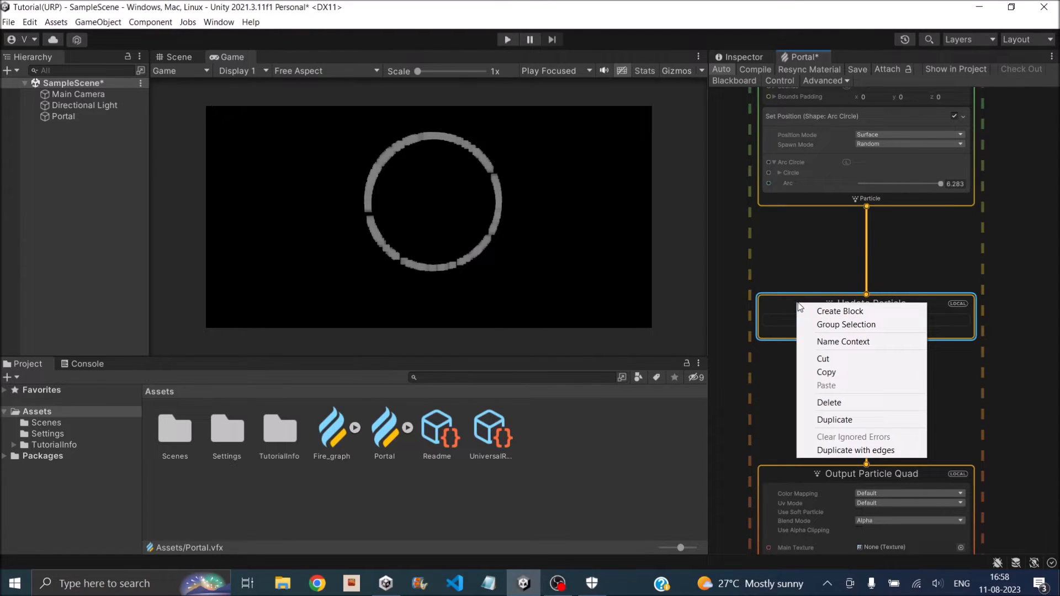
mouse_move(841, 310)
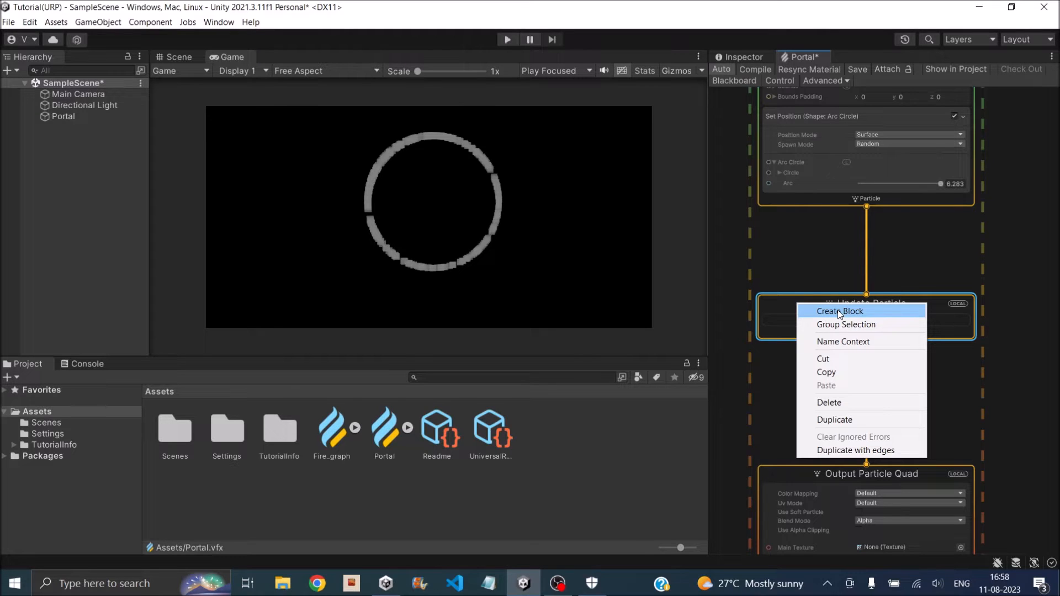
click(840, 311)
text(confor)
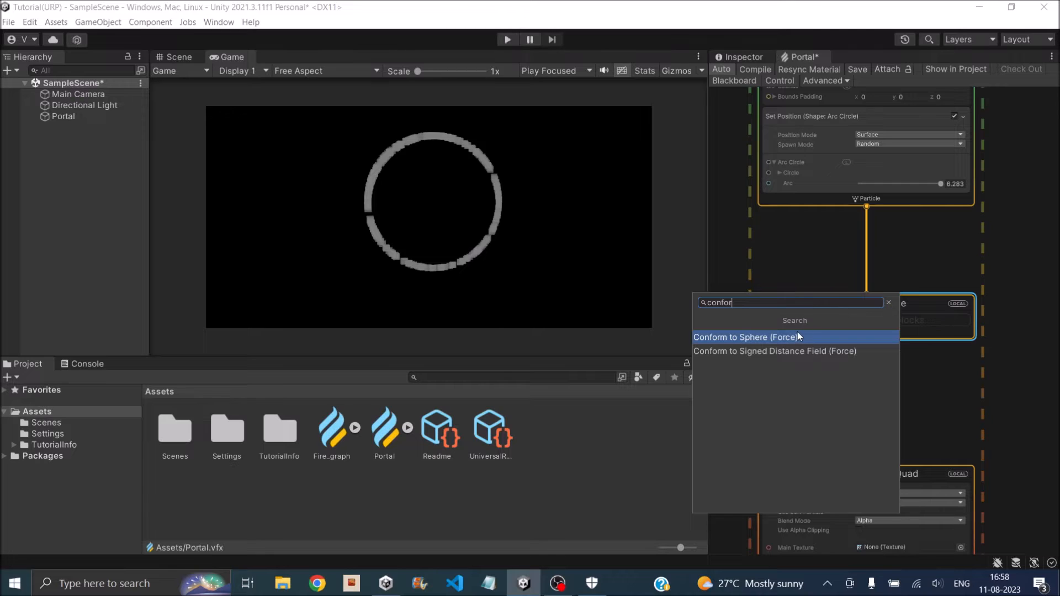
click(746, 337)
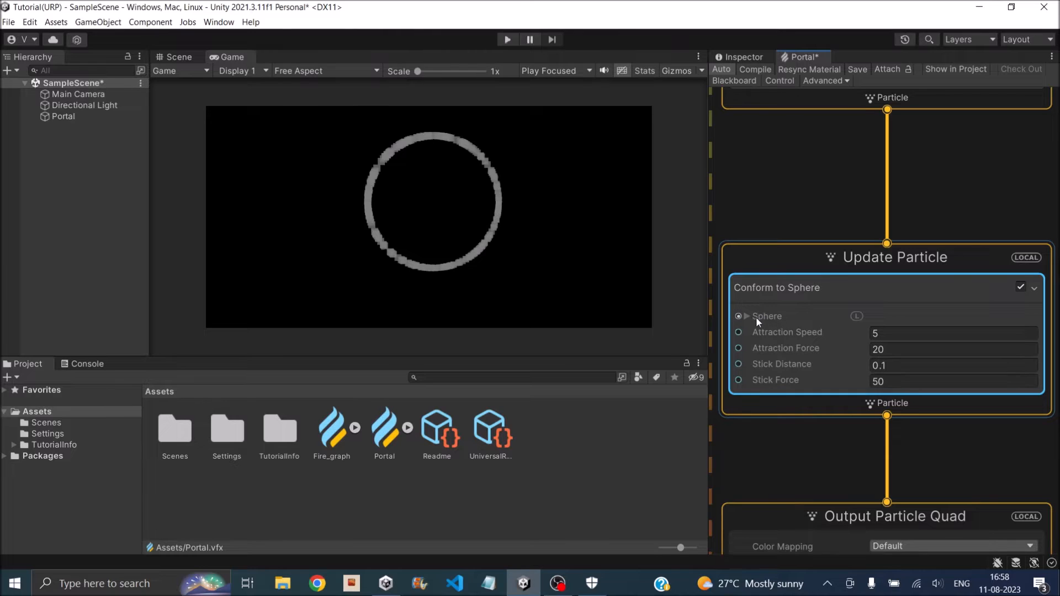
click(746, 316)
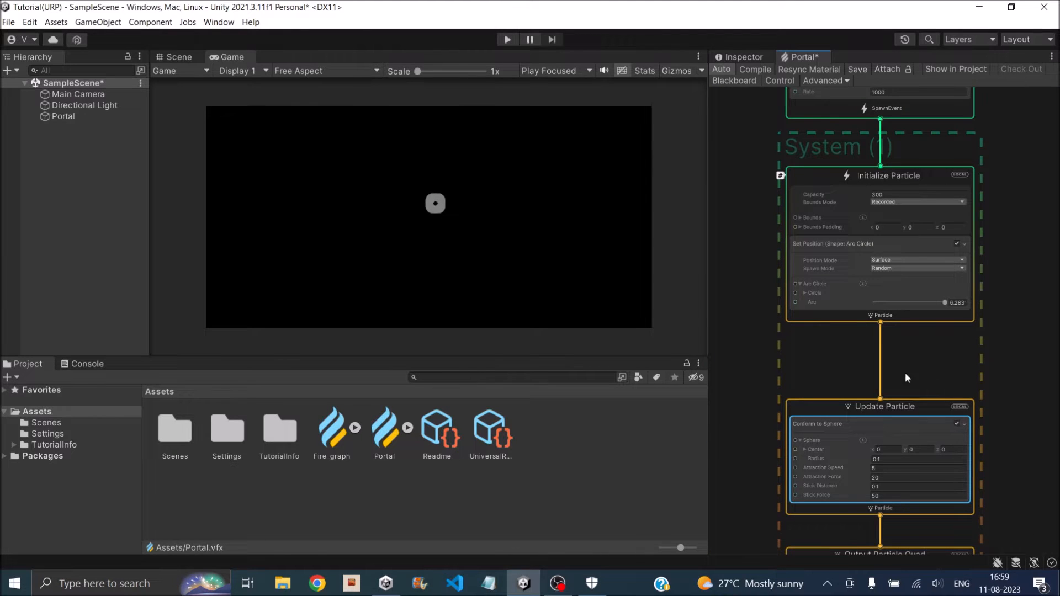
mouse_move(427, 214)
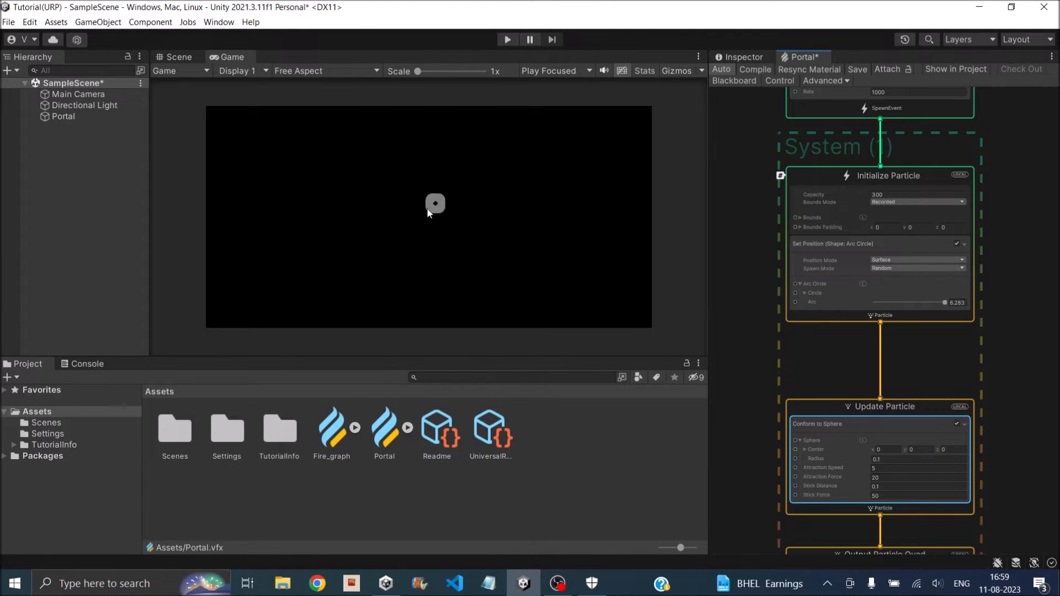
mouse_move(439, 202)
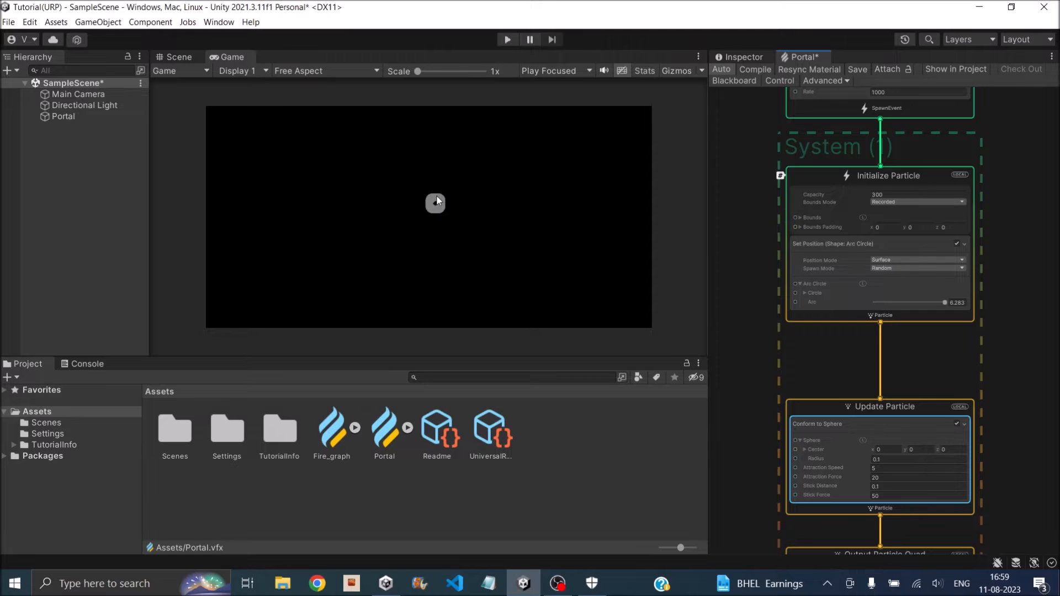
mouse_move(512, 219)
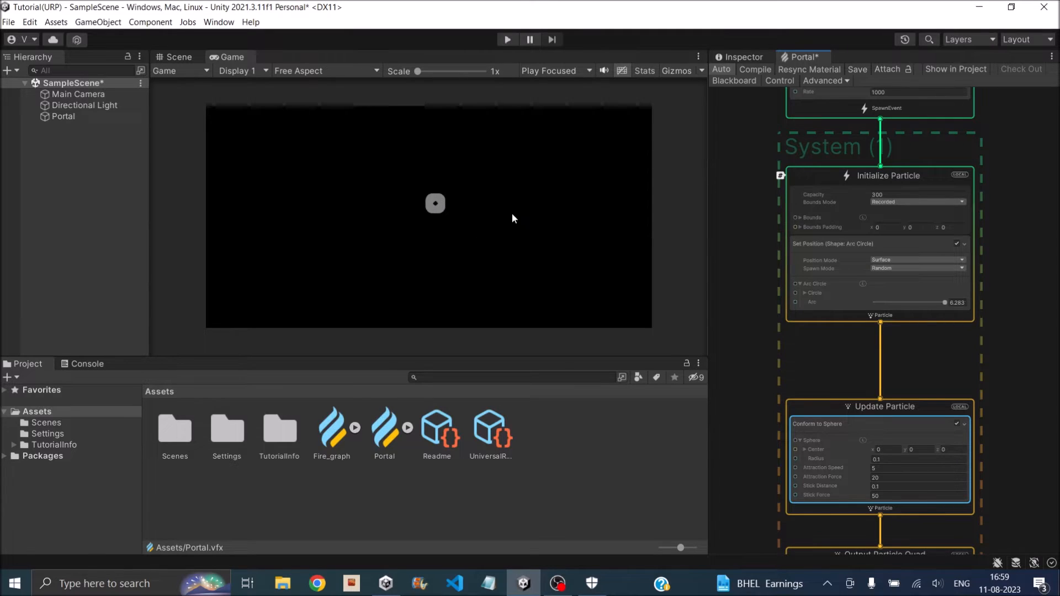
mouse_move(900, 310)
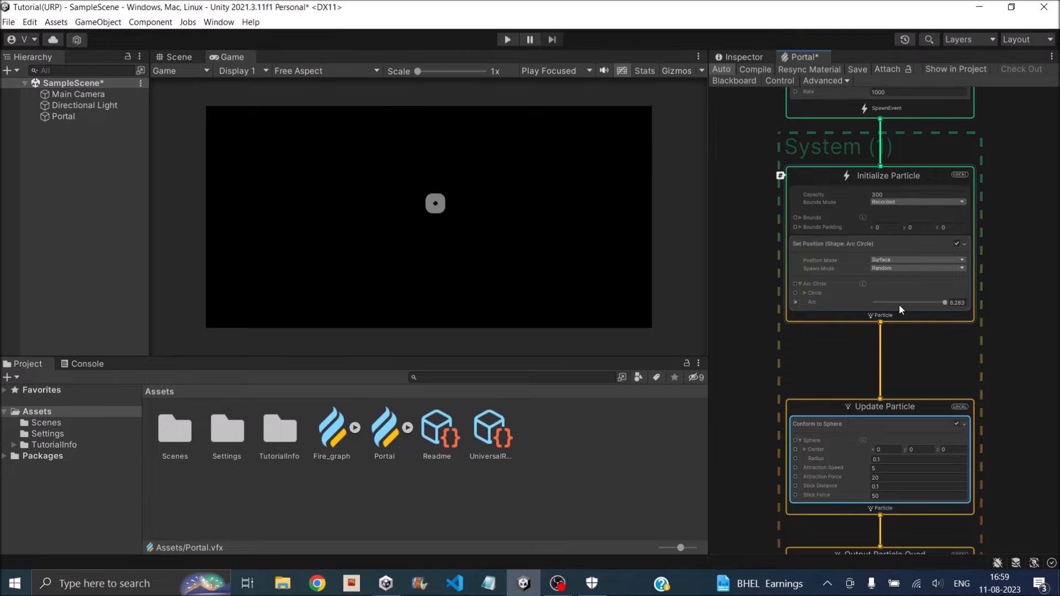
Add an Add Lifetime Random (Uniform) block with A=0.1 and B=1.
scroll(down, 3)
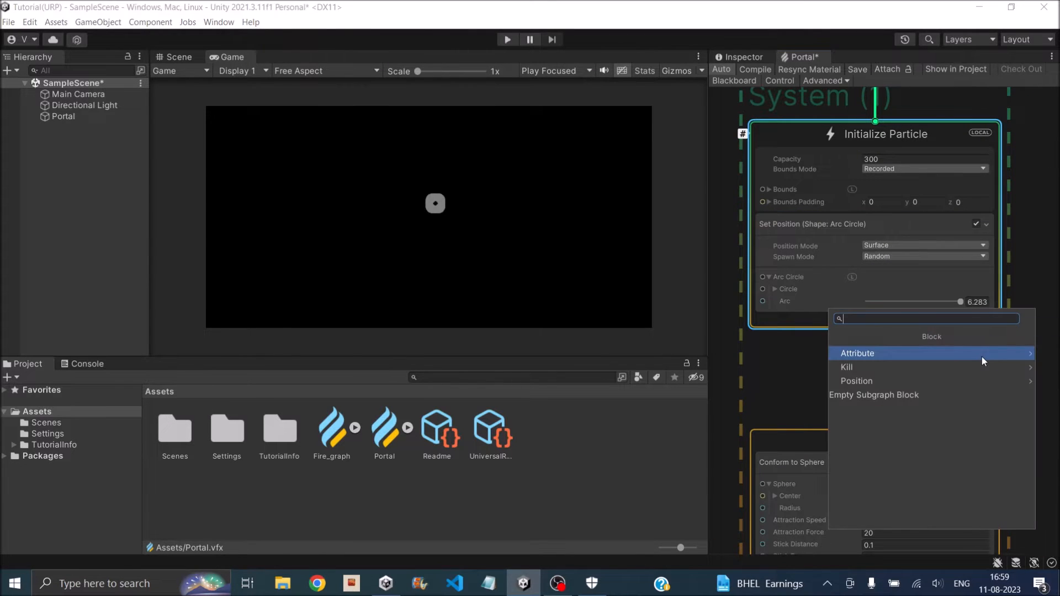
text(life)
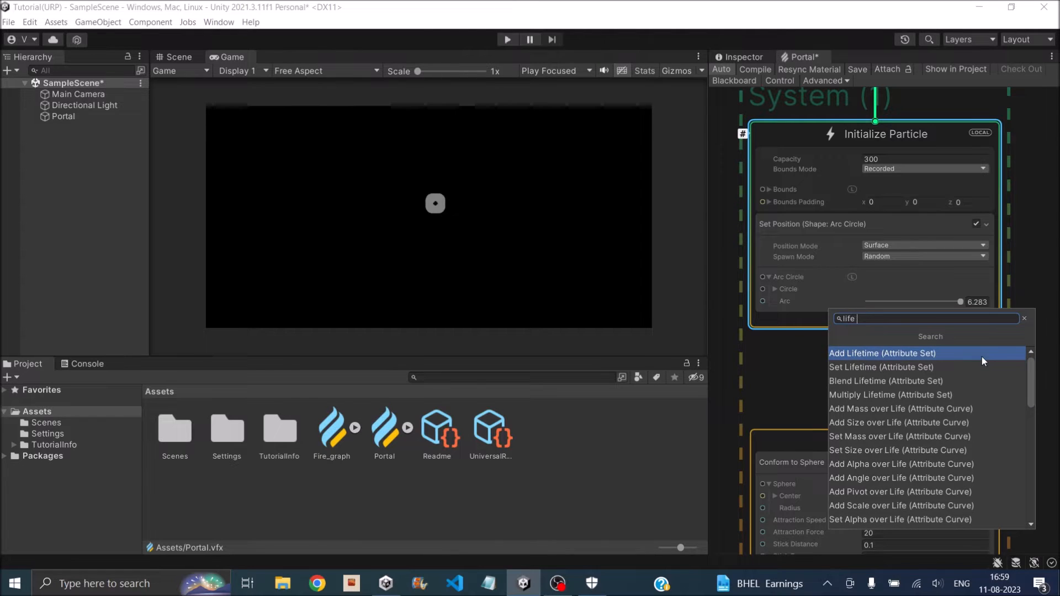
text(rand)
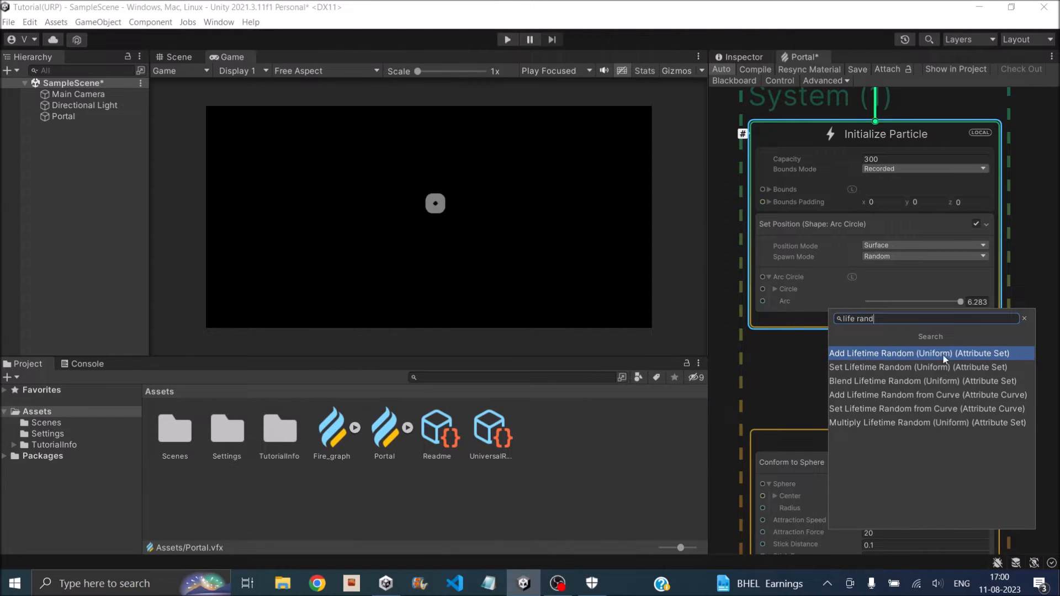
click(918, 353)
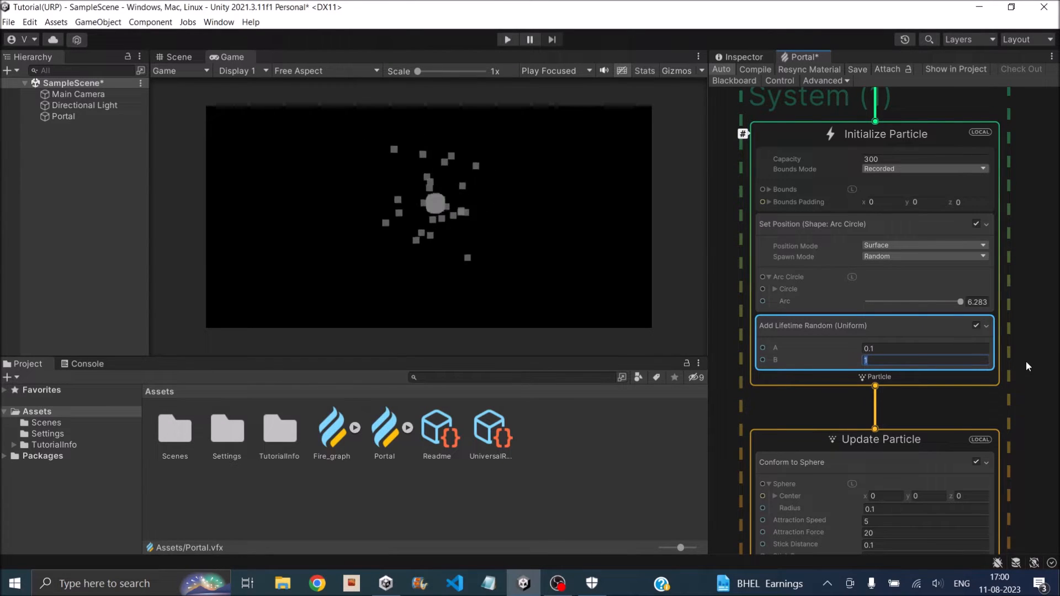
mouse_move(465, 145)
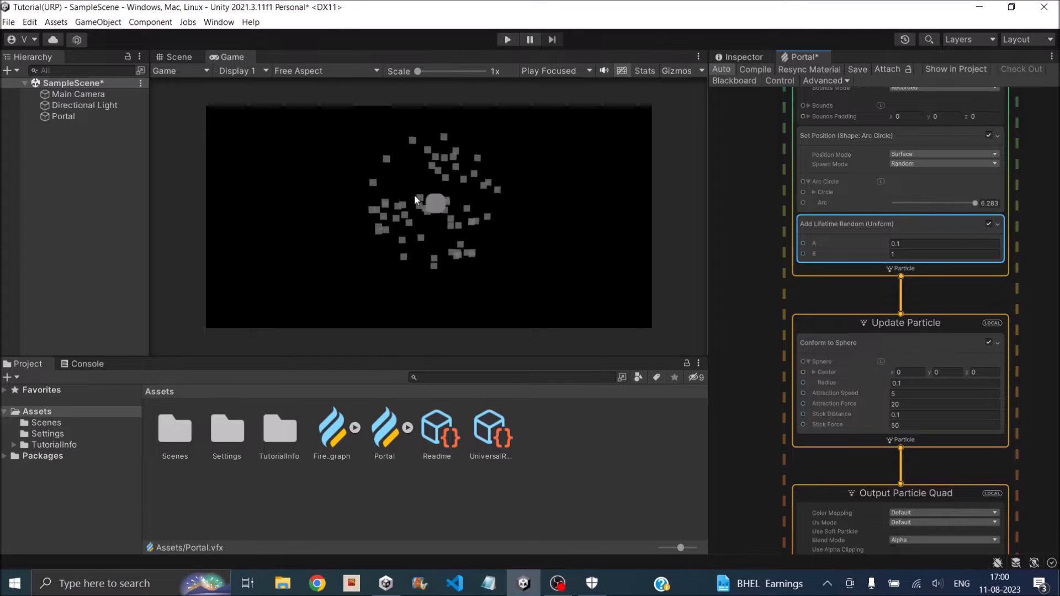
Set Conform to Sphere attraction speed to 1 and stick force to 5.
scroll(down, 3)
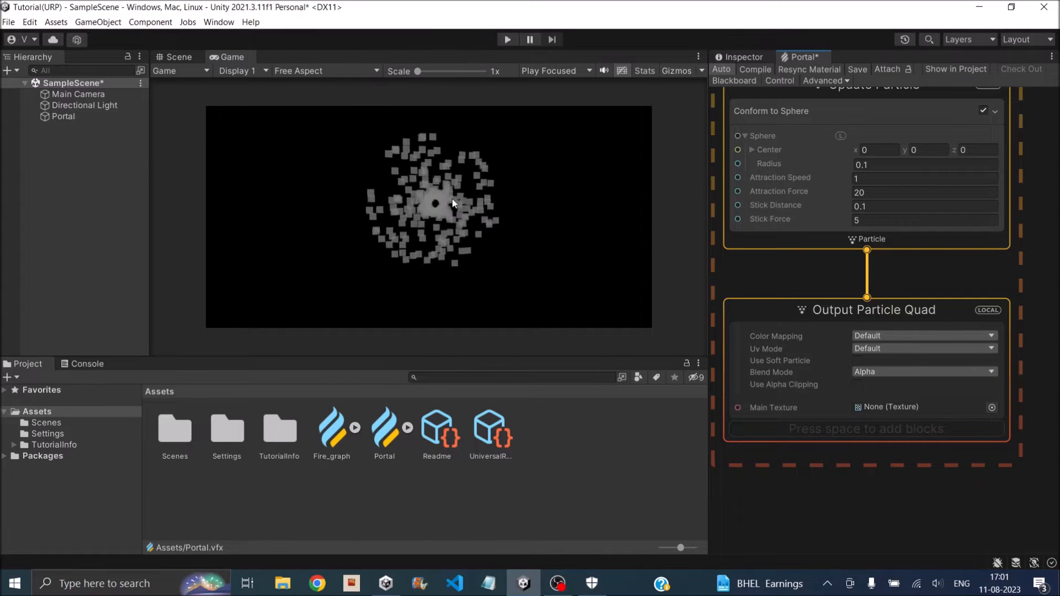
mouse_move(595, 306)
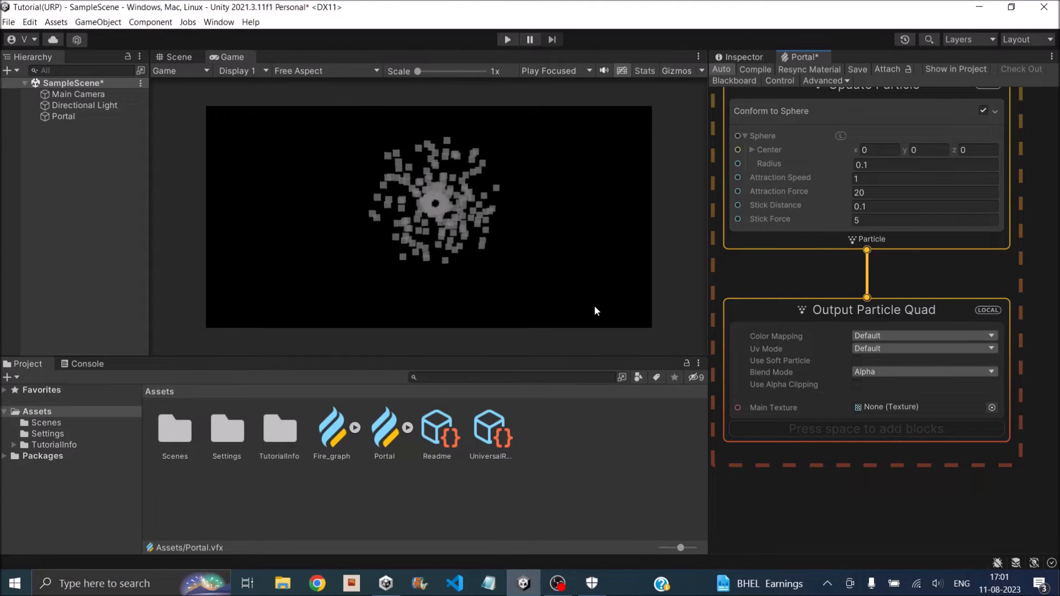
Add a Set Scale block to Output Particle Quad with scale 1, 5, 1.
right_click(867, 284)
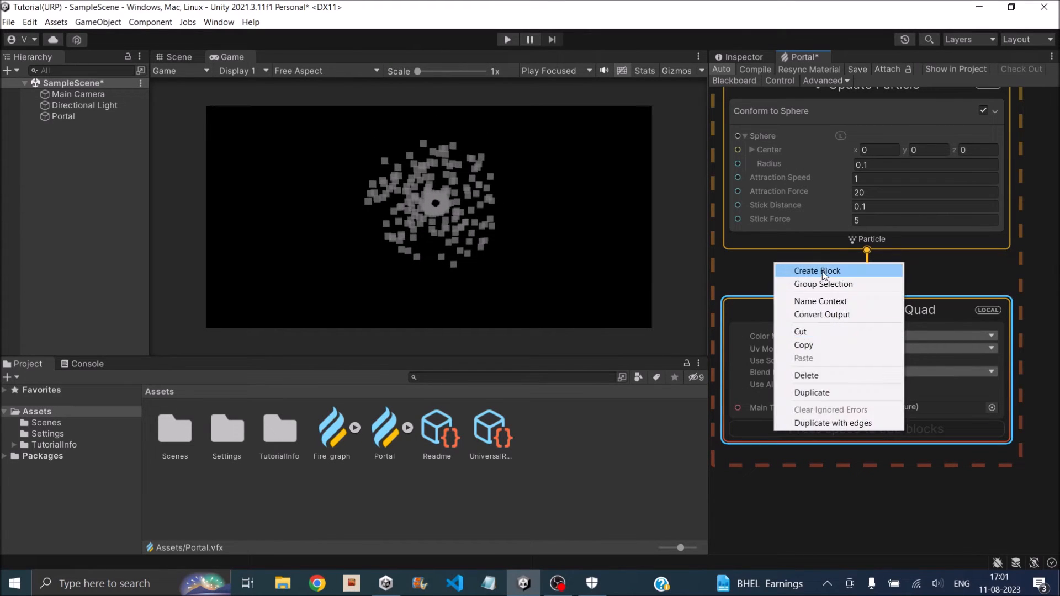
click(817, 271)
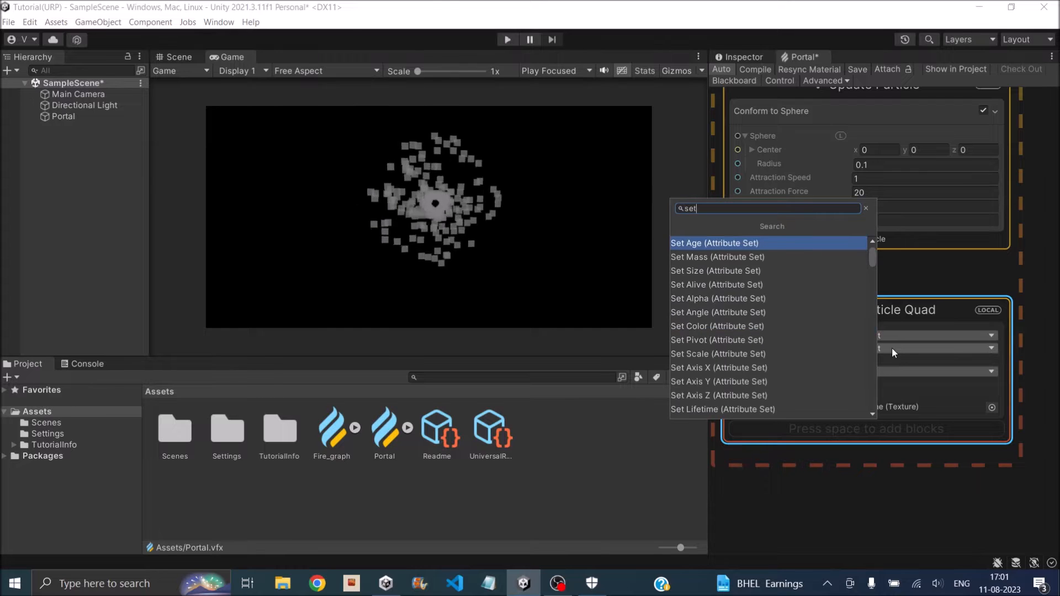
text(sca)
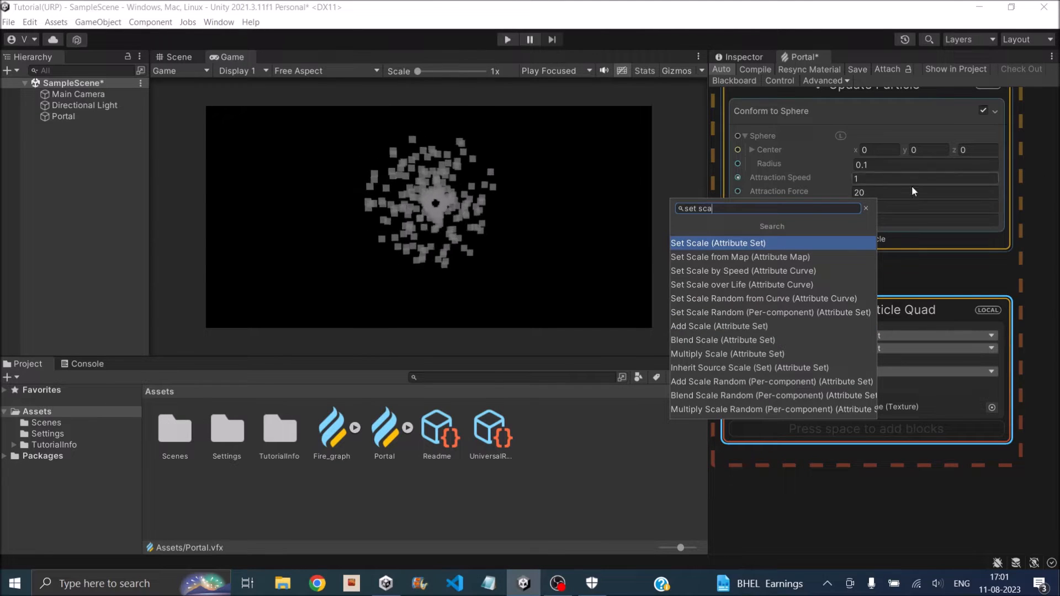
click(718, 243)
text(5)
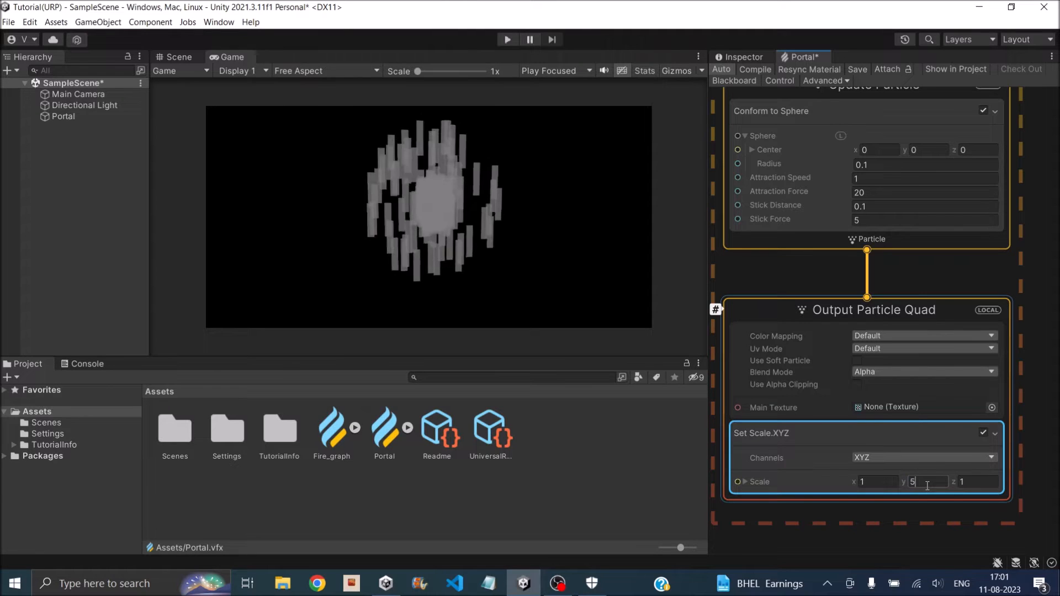
click(1039, 451)
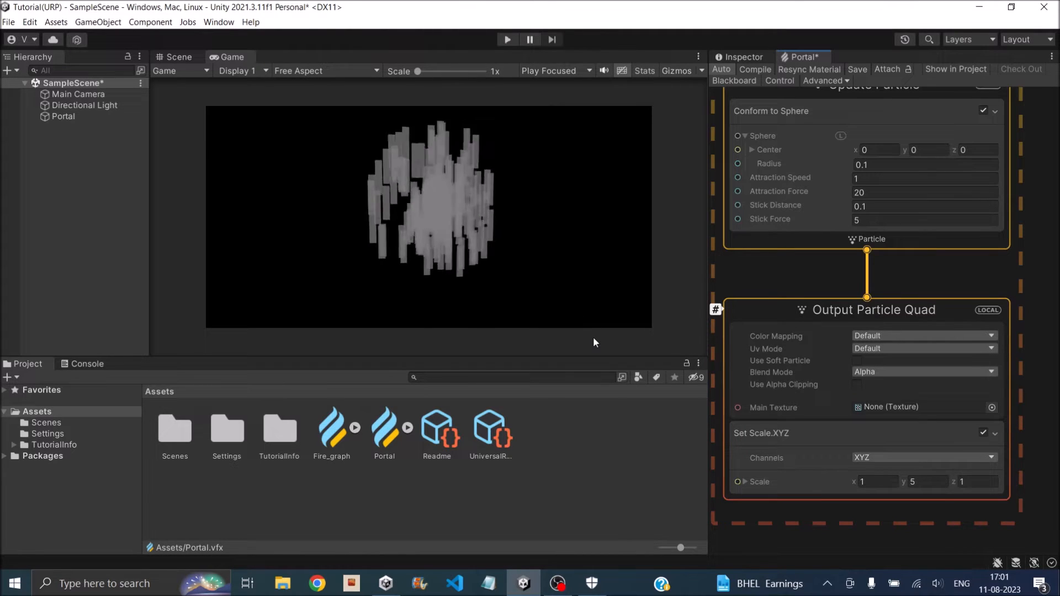
scroll(down, 3)
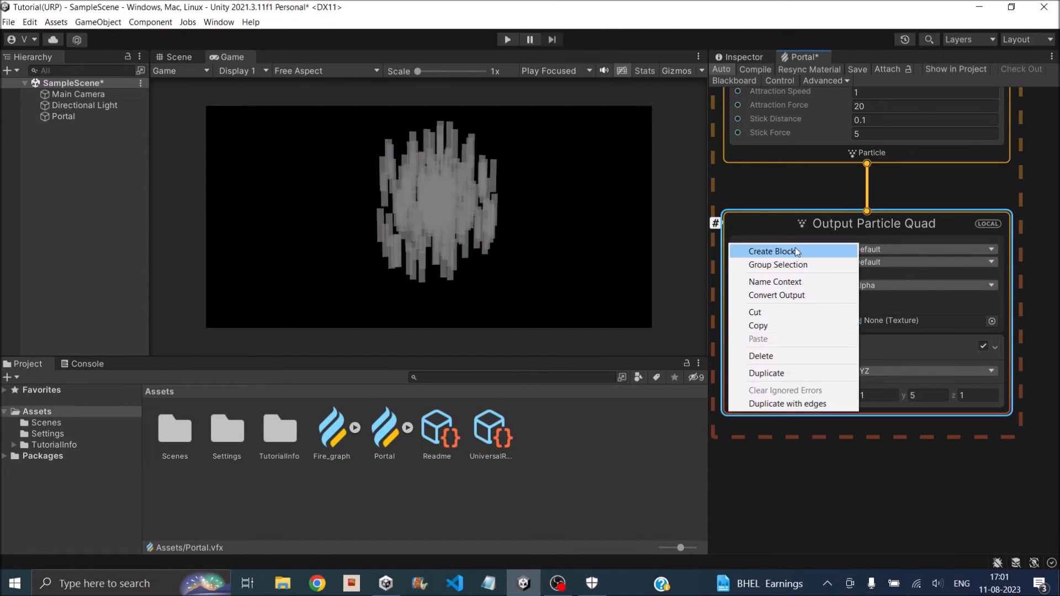
Add an Orient: Along Velocity block to Output Particle Quad.
click(773, 250)
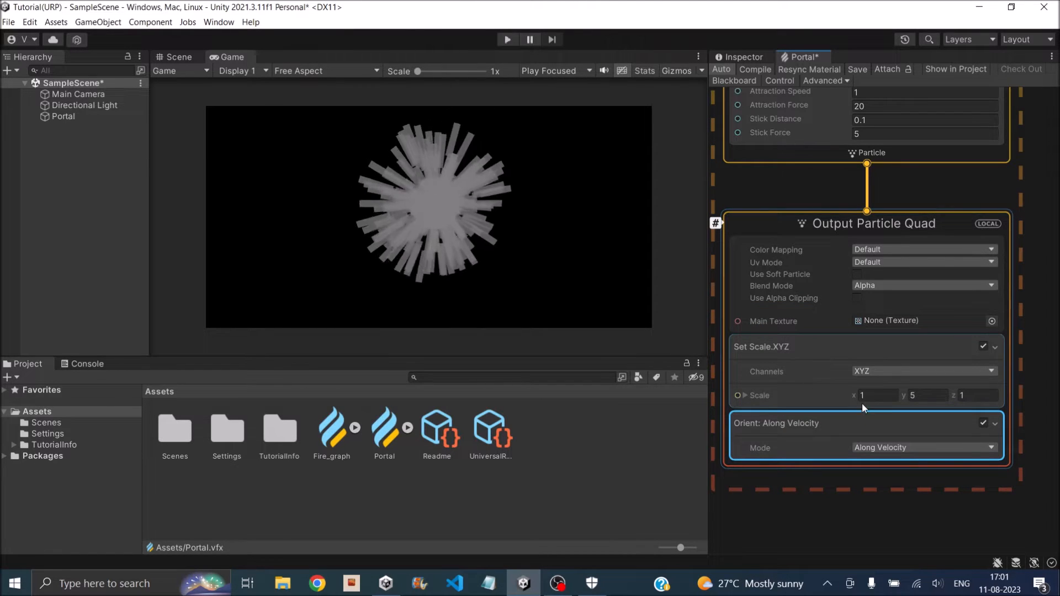
click(878, 395)
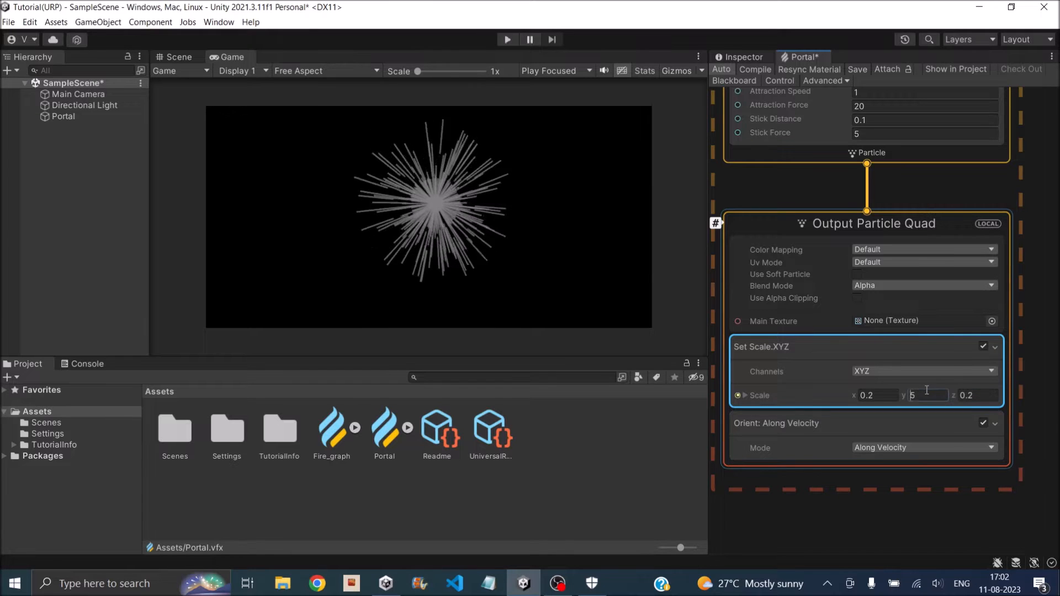
Set particle scale to 0.2, 2, 0.2, Lifetime B to 0.6, and attraction speed to 0.5.
text(2)
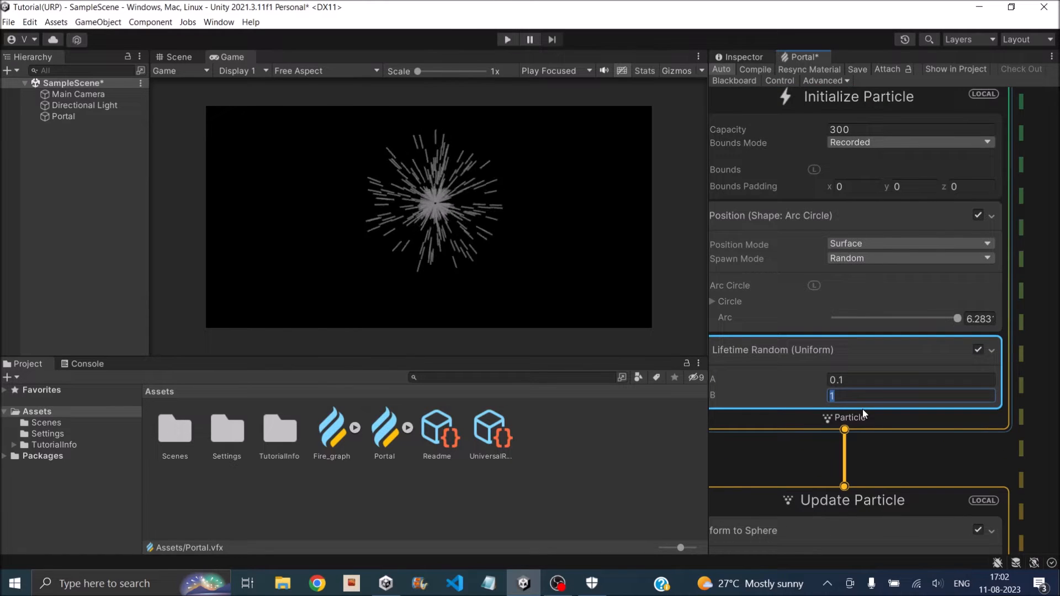
text(0.6)
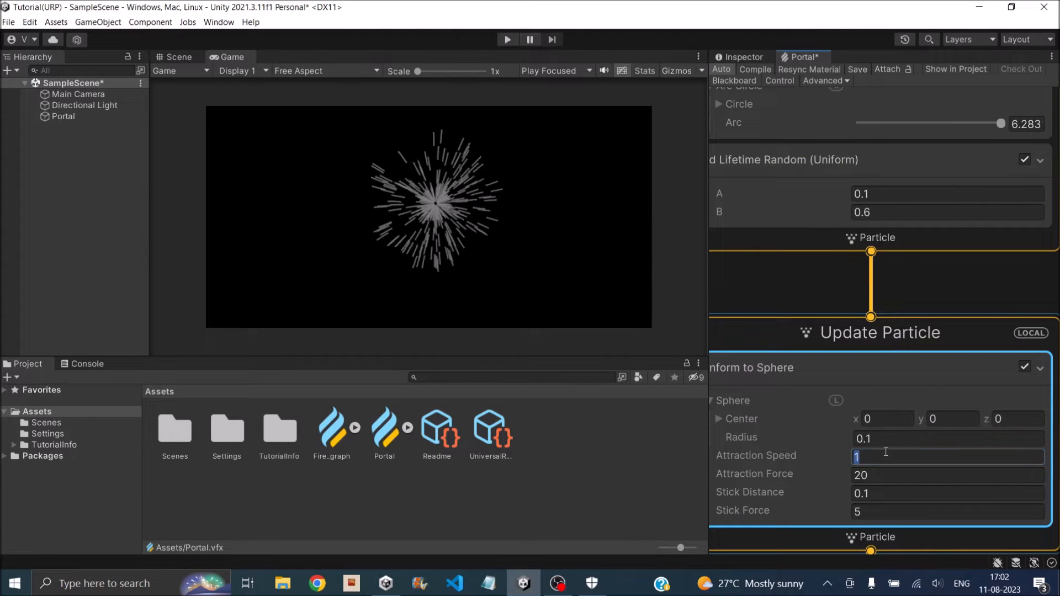
text(0.5)
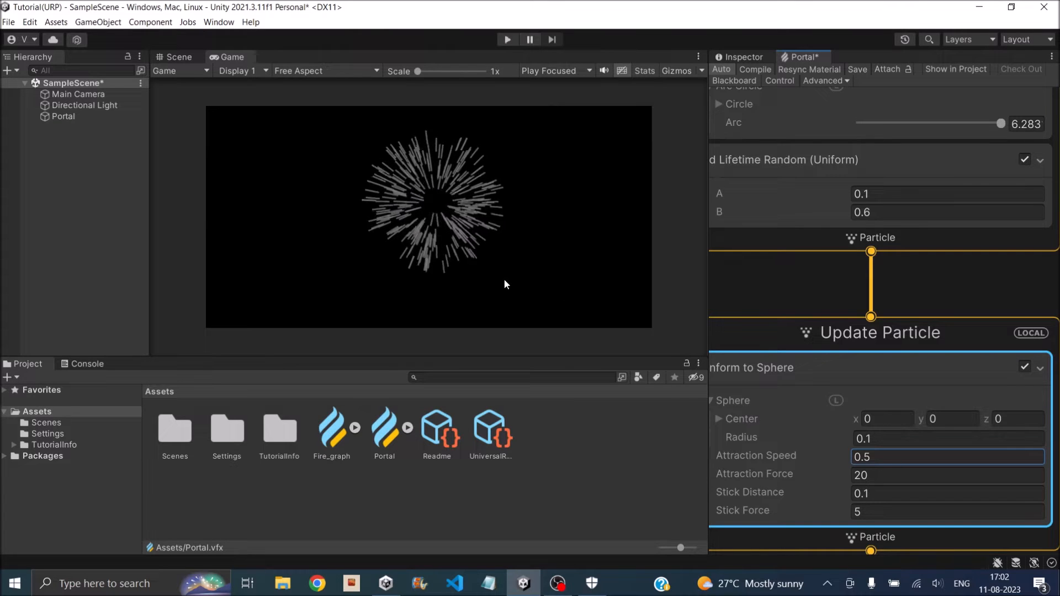
scroll(up, 3)
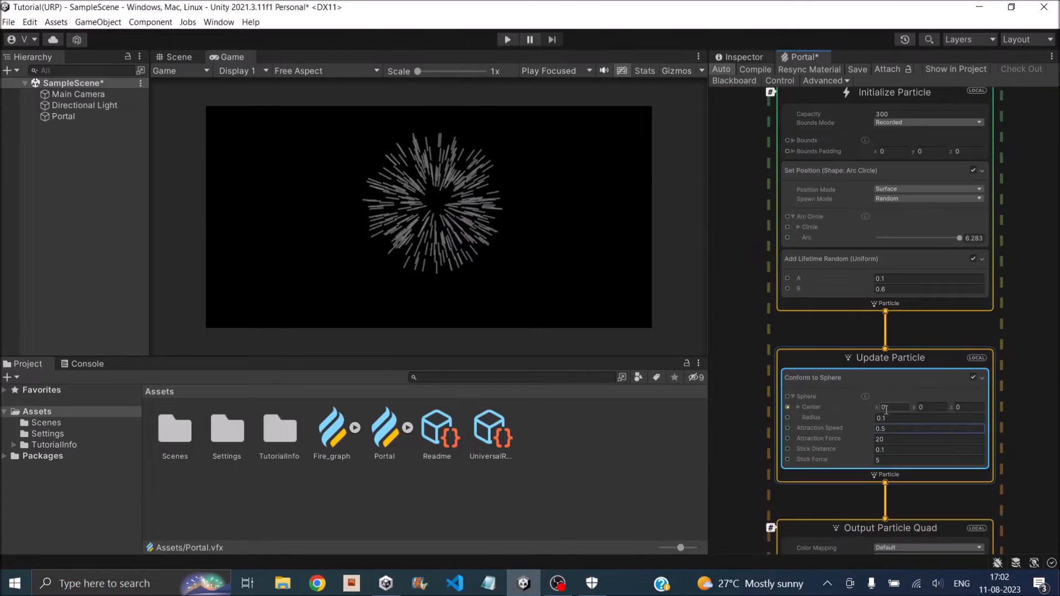
Add a Set Color over Life block to the particle output.
right_click(876, 254)
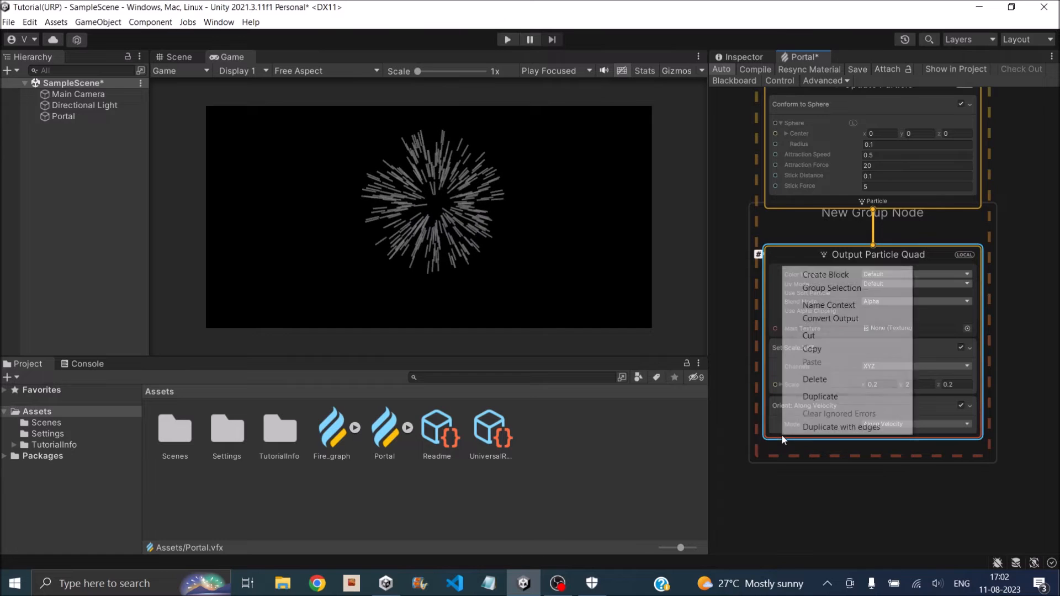
click(823, 274)
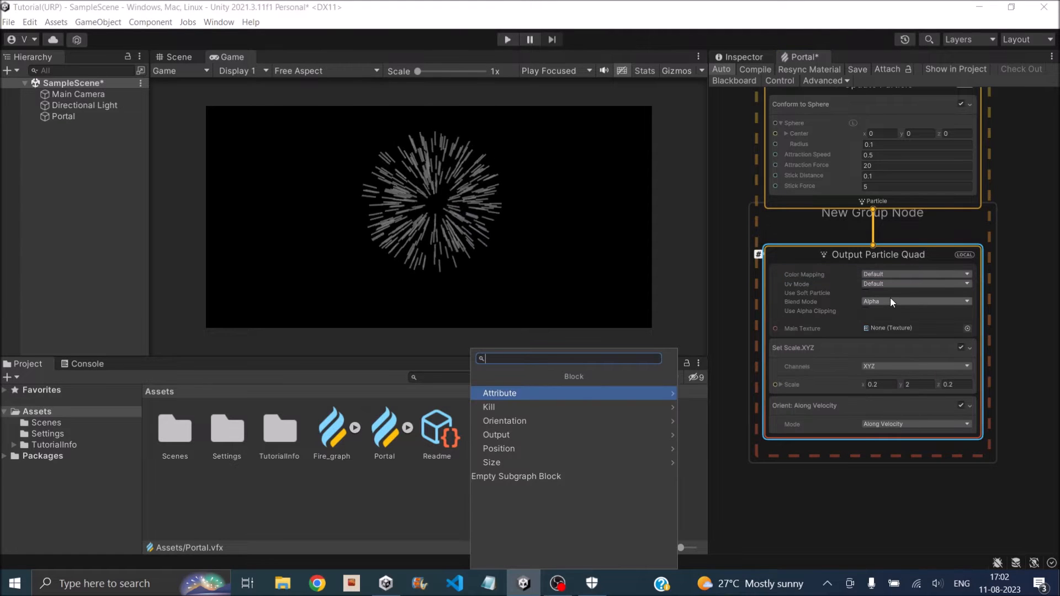
text(color over)
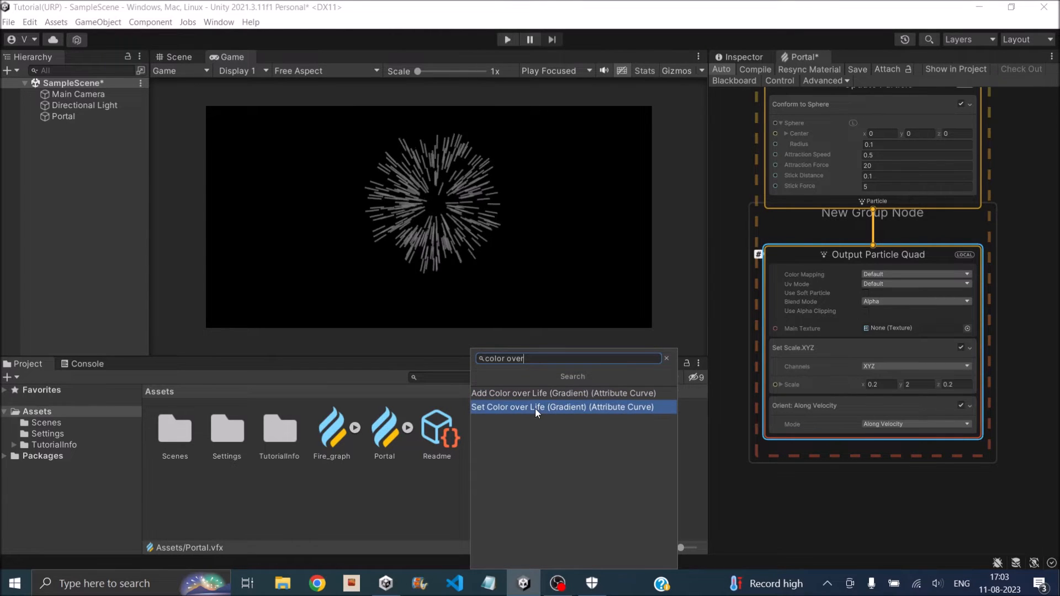
click(565, 407)
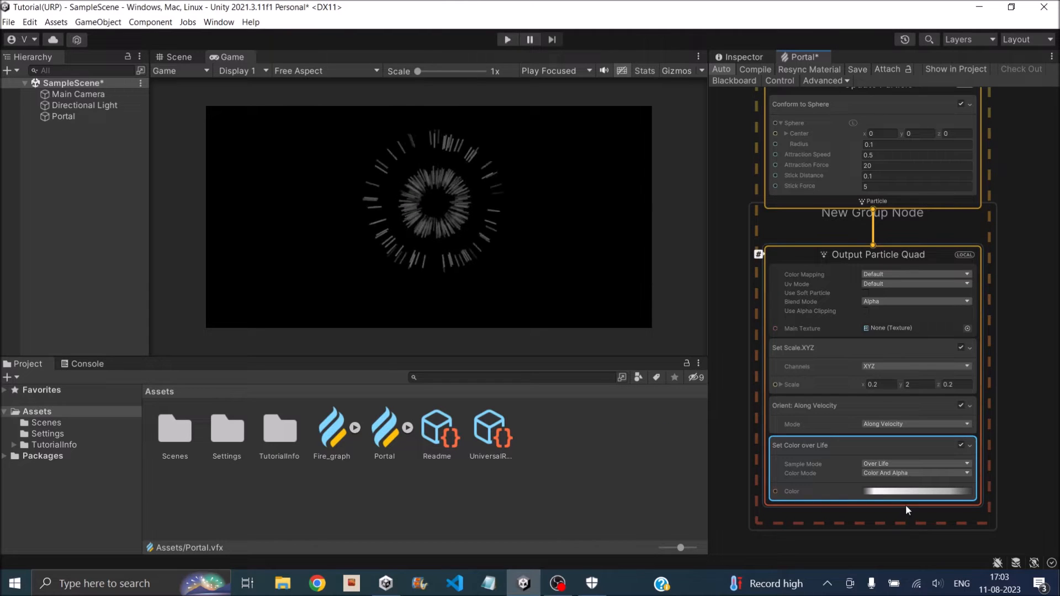
Make the colour-over-life gradient run from blue to light blue.
click(916, 492)
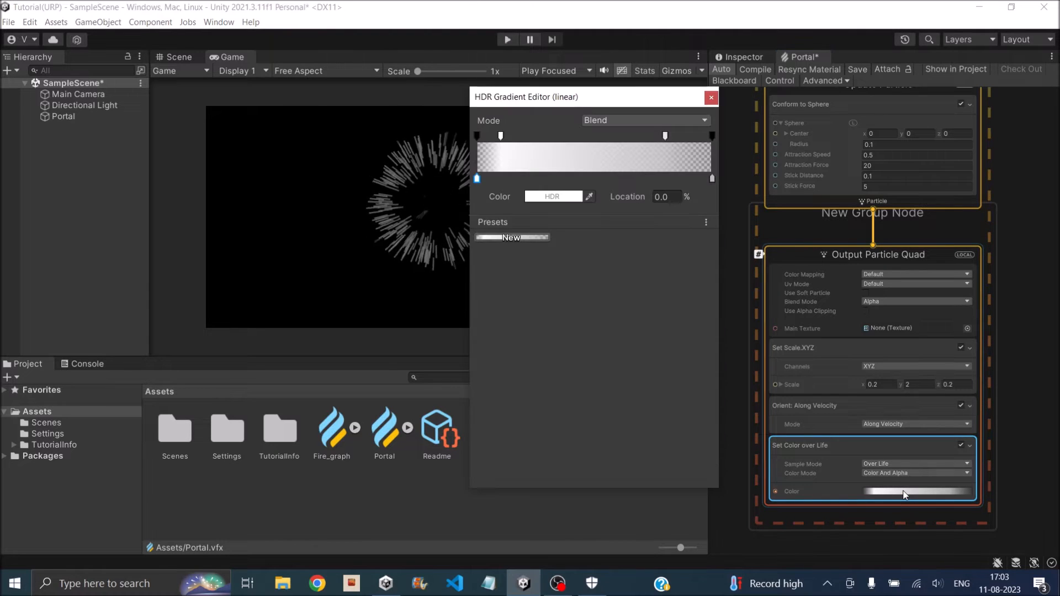
click(553, 196)
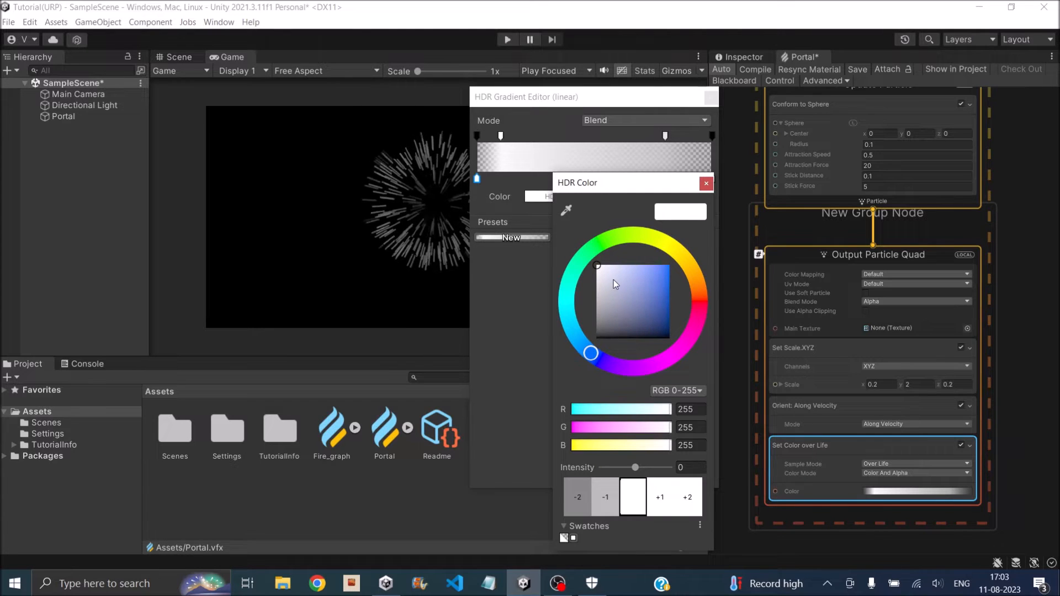
click(706, 183)
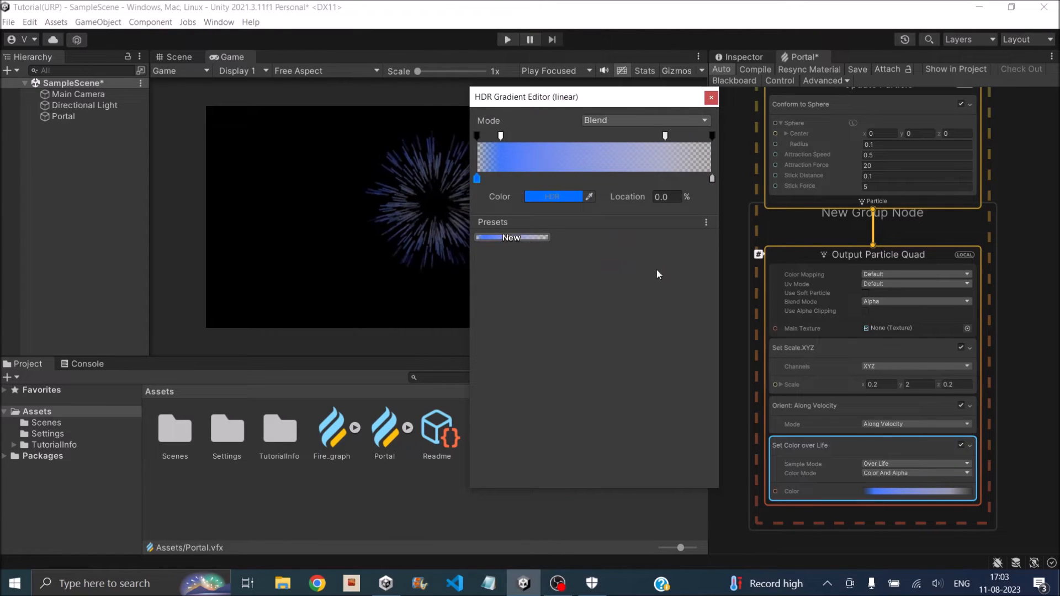
click(553, 197)
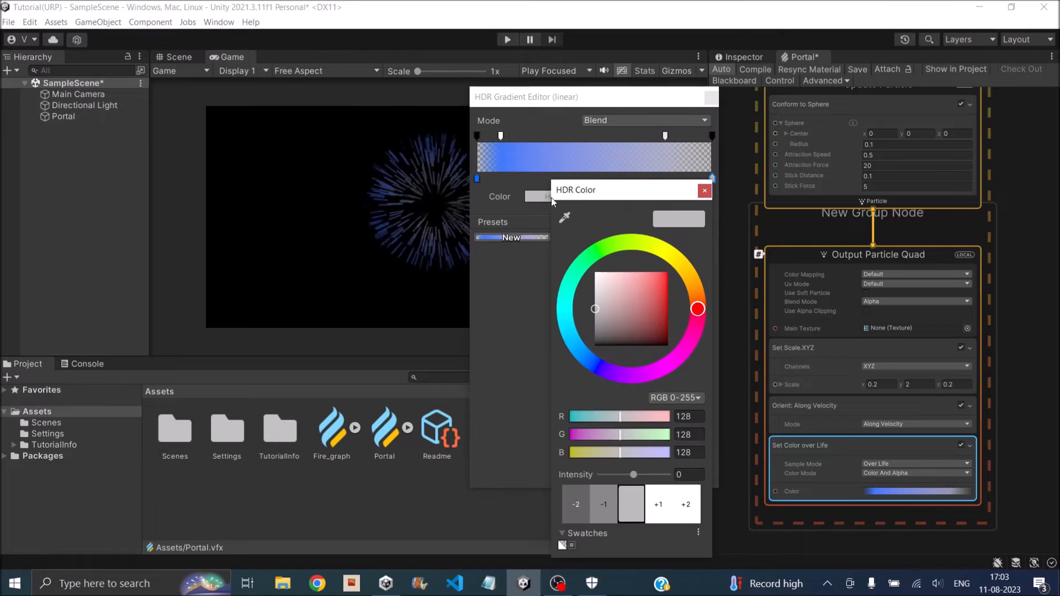
click(668, 273)
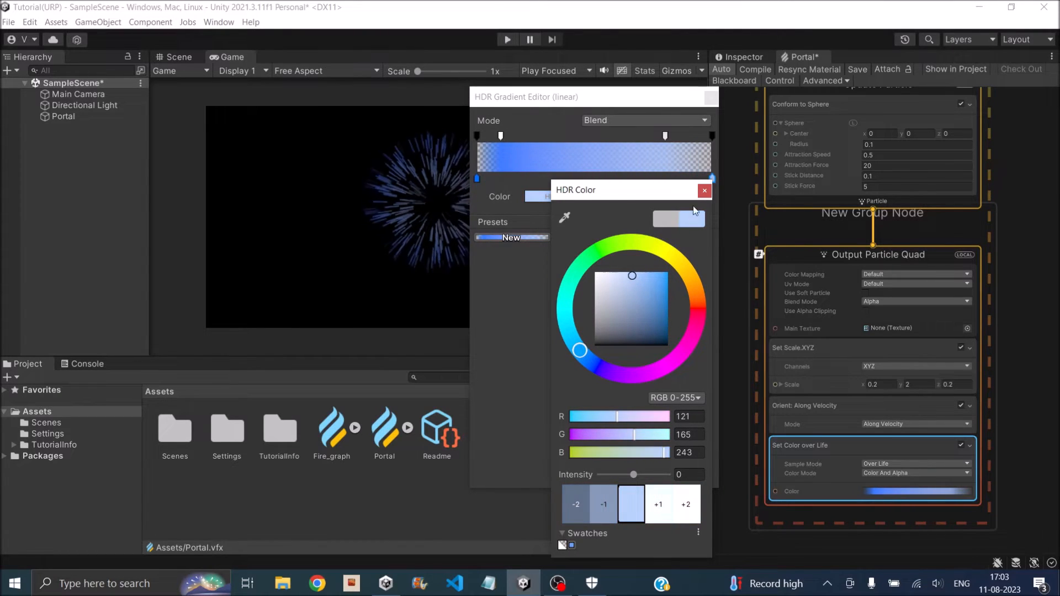
click(704, 190)
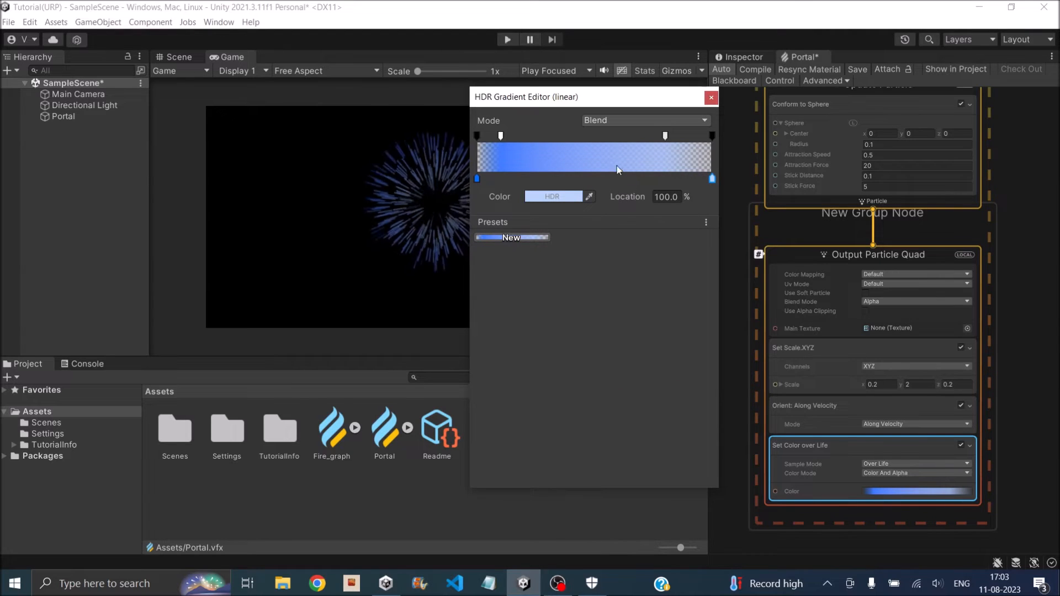
mouse_move(711, 144)
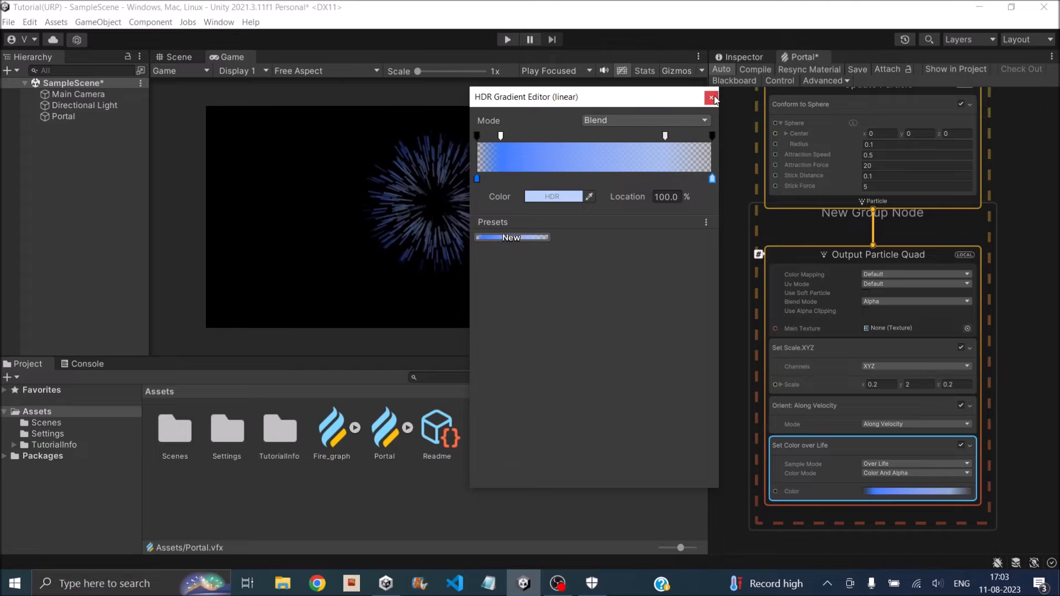
Raise the HDR intensity of the blue and pale blue gradient keys for a glow.
click(710, 97)
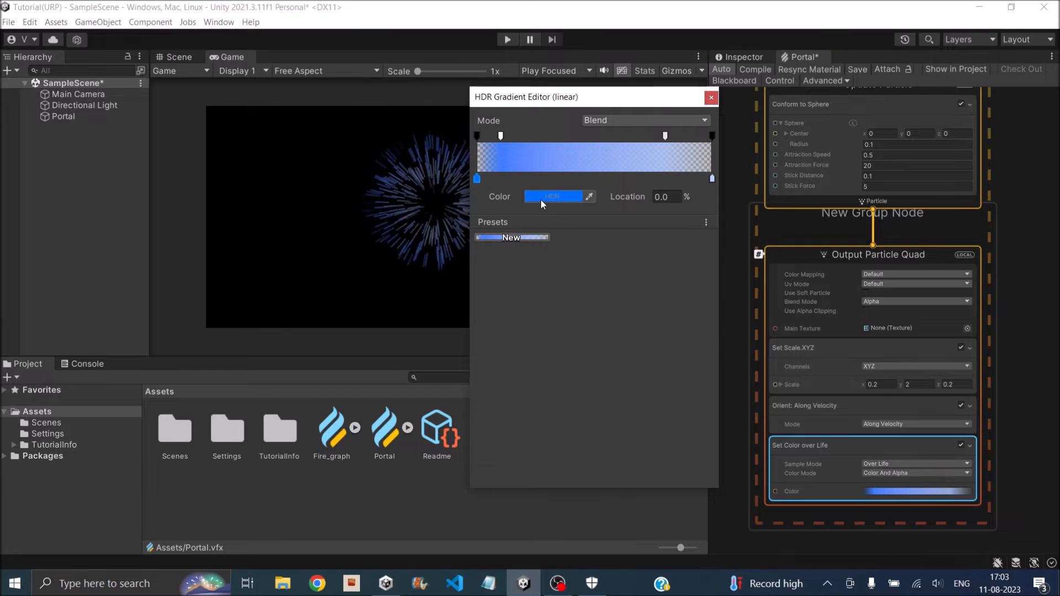
click(553, 196)
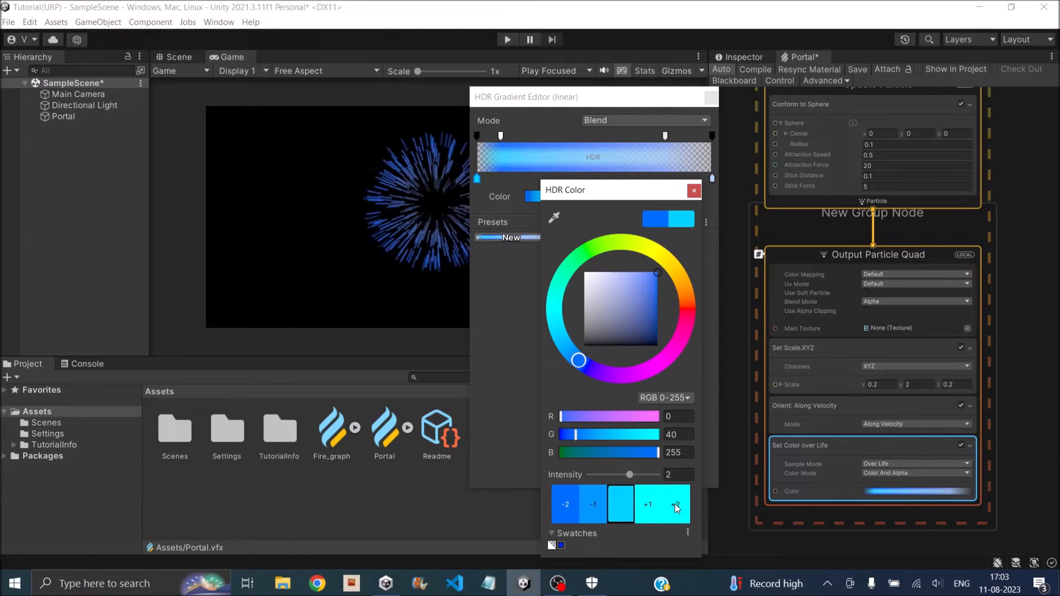
click(676, 504)
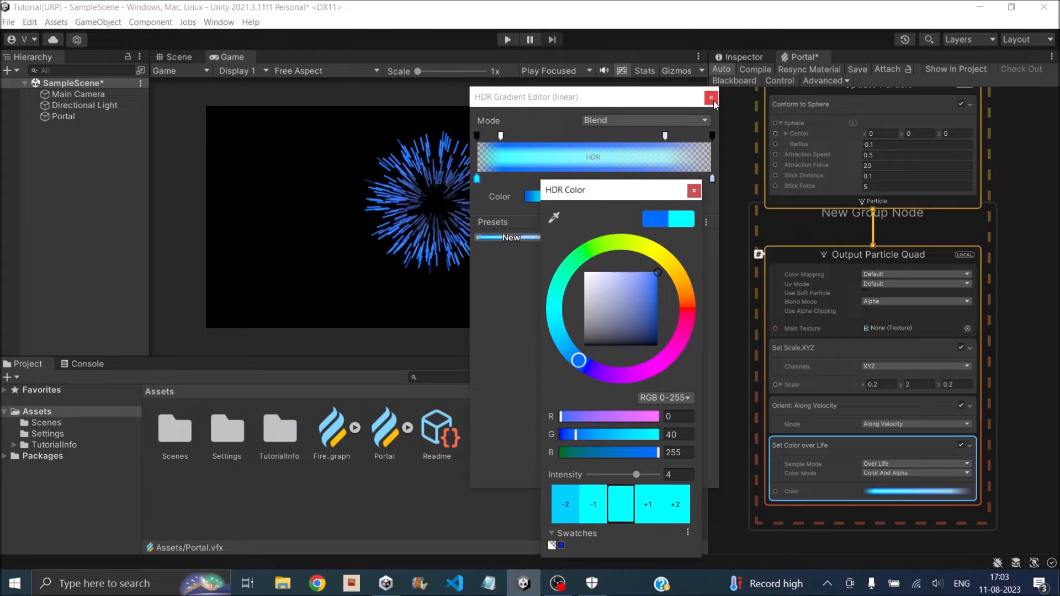
click(694, 190)
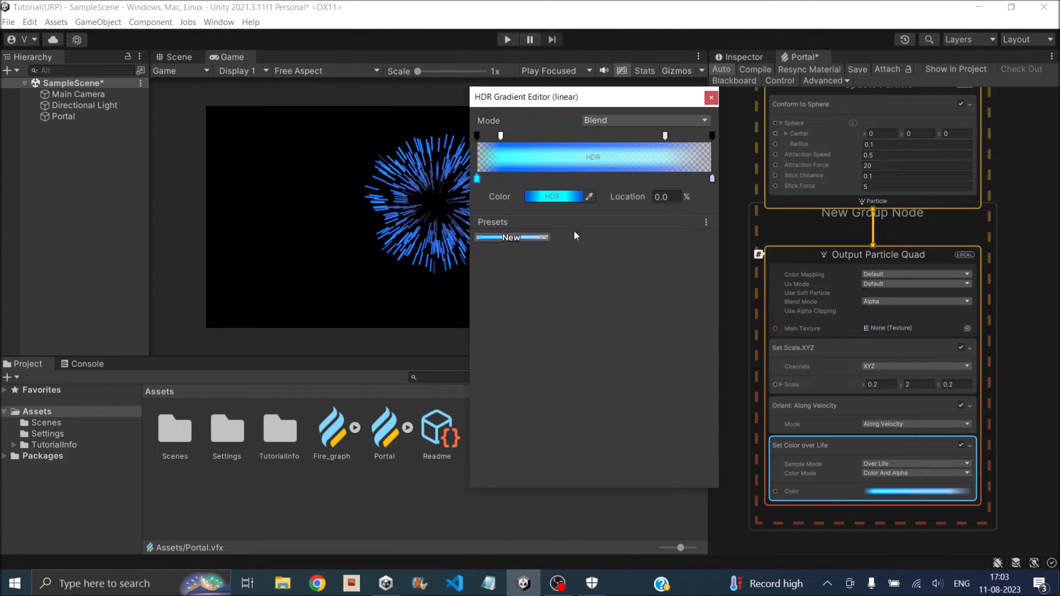
click(553, 197)
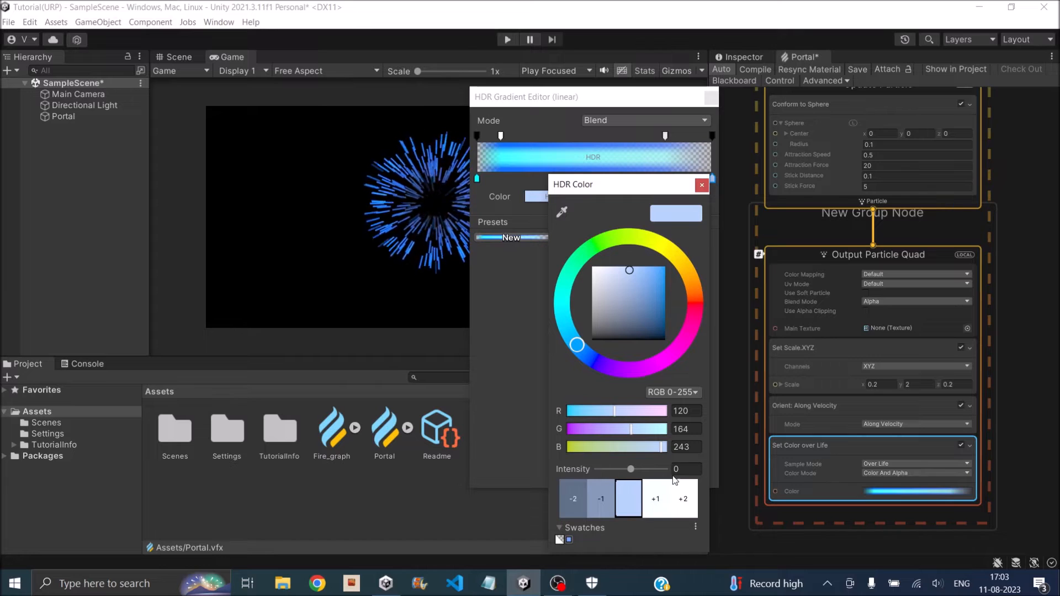
click(682, 499)
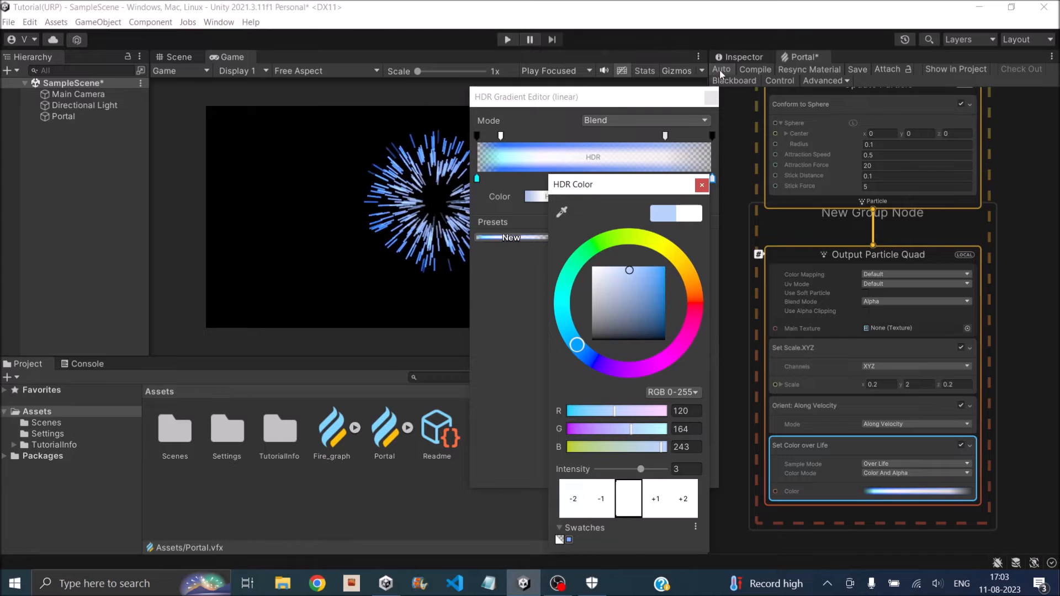
click(701, 185)
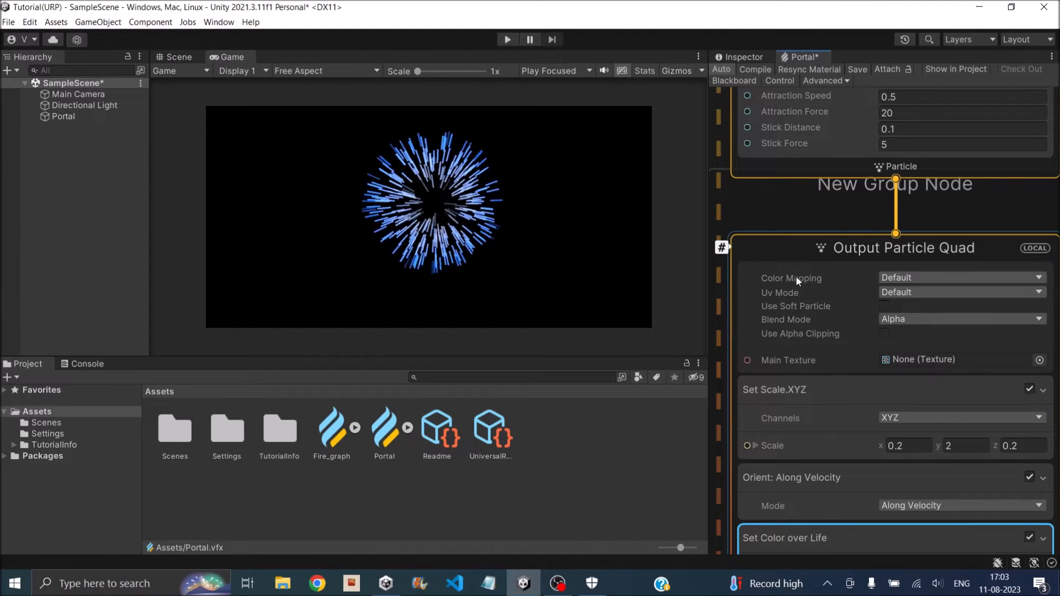
mouse_move(849, 284)
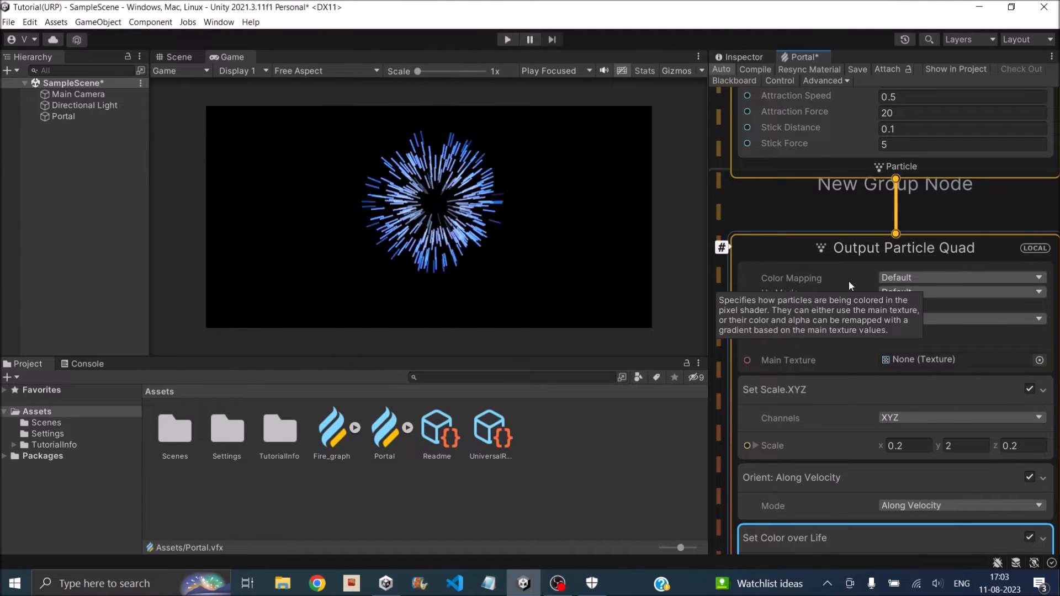
Set Output Particle Quad to Gradient Mapped colour with Additive blending.
click(960, 277)
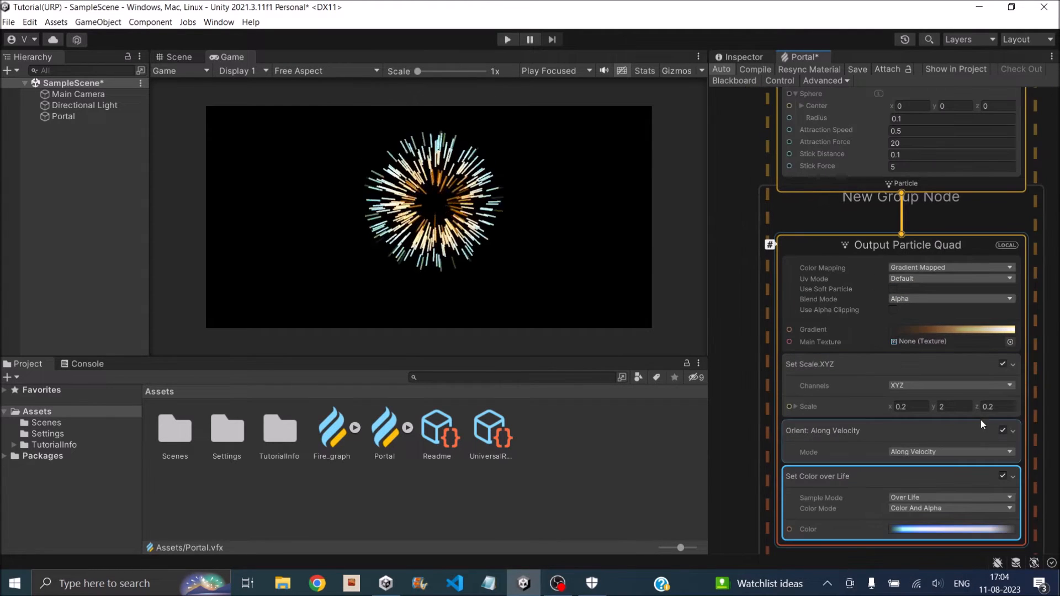
click(951, 298)
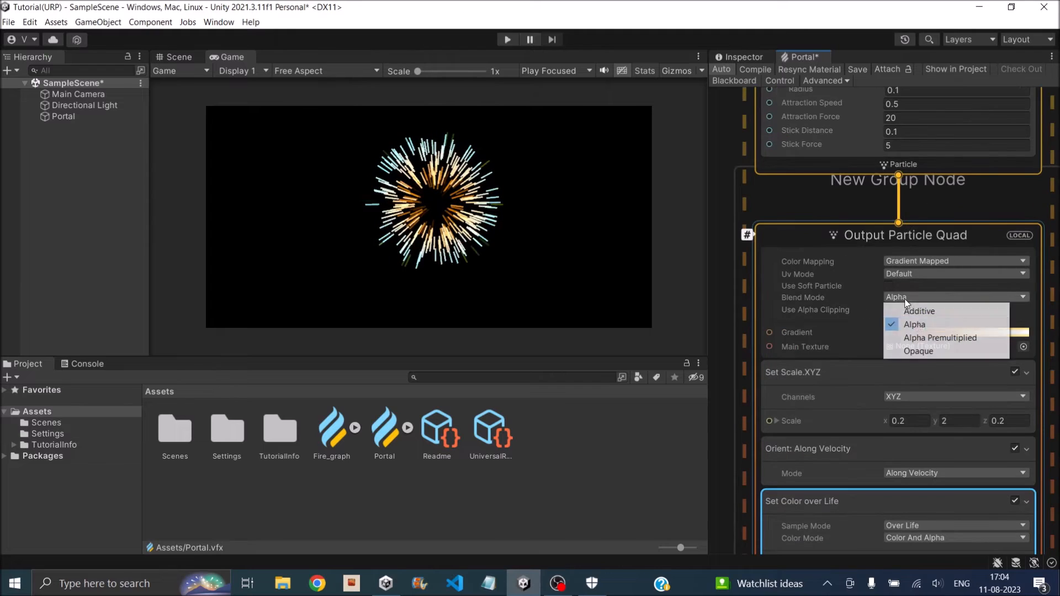
click(919, 311)
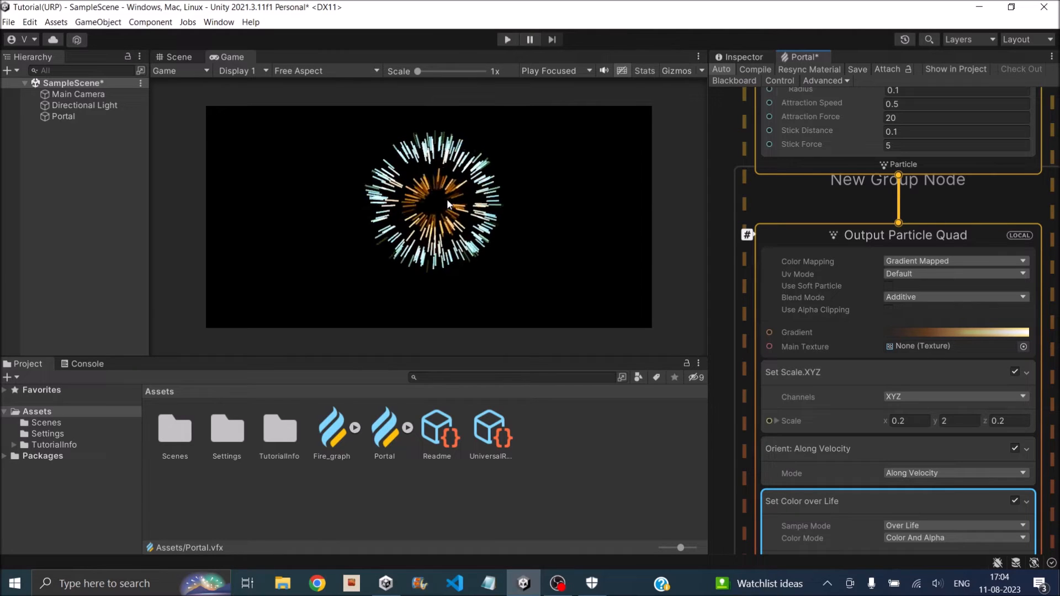
Recolour the output gradient's orange keys to blue in the HDR editor.
click(956, 332)
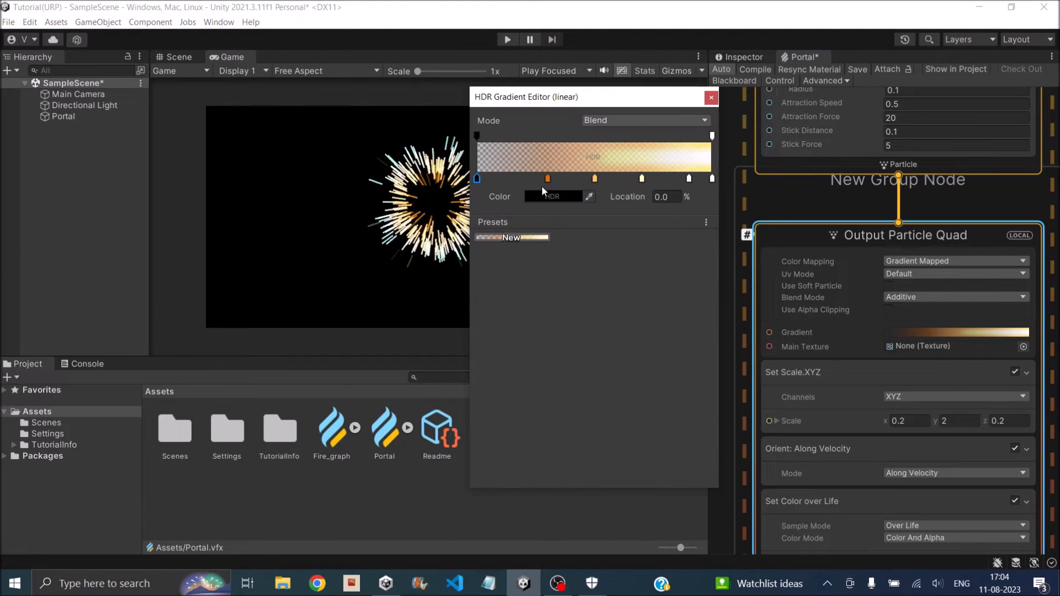
click(553, 196)
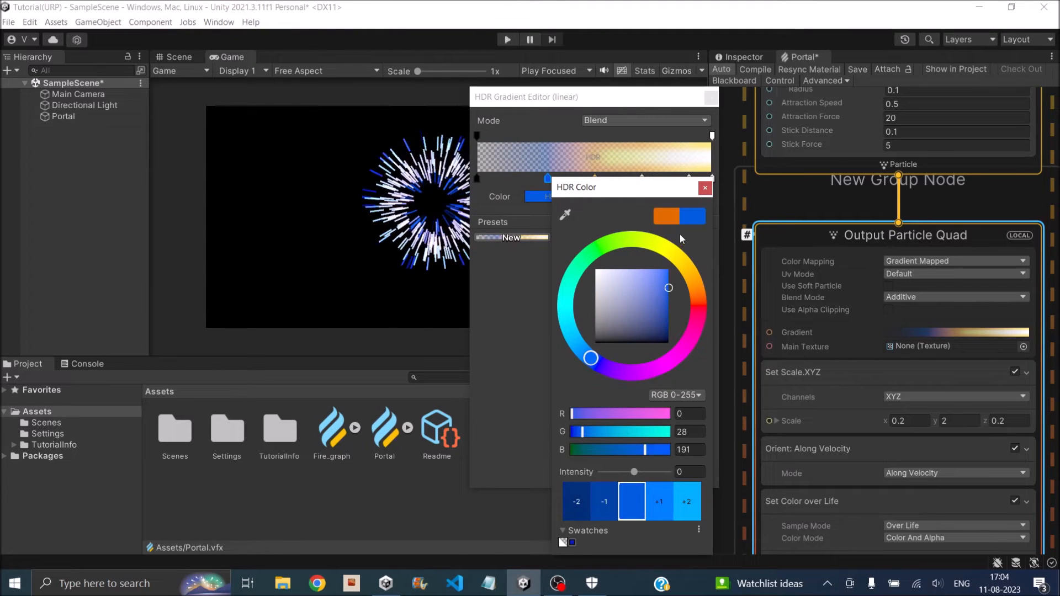
click(705, 187)
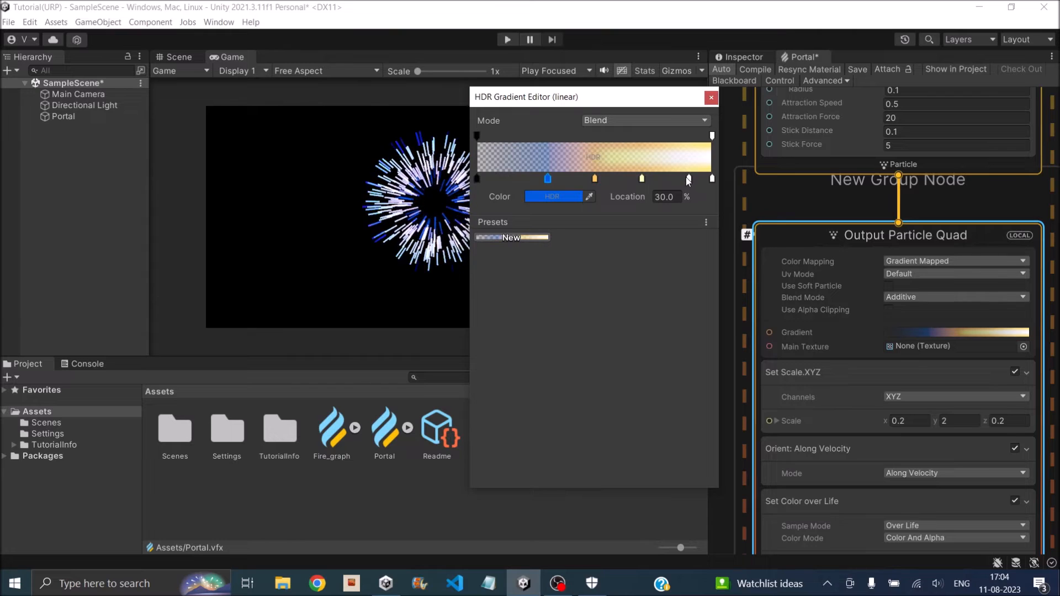
click(710, 97)
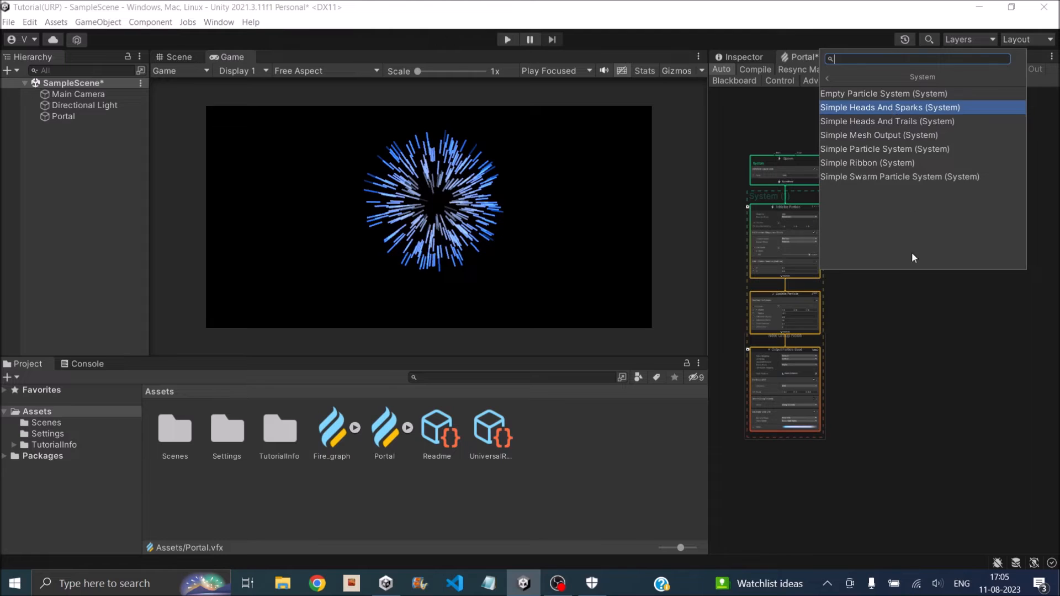
Create a Simple Heads And Sparks system, drop Set Velocity Random, and add Arc Circle positioning.
click(891, 107)
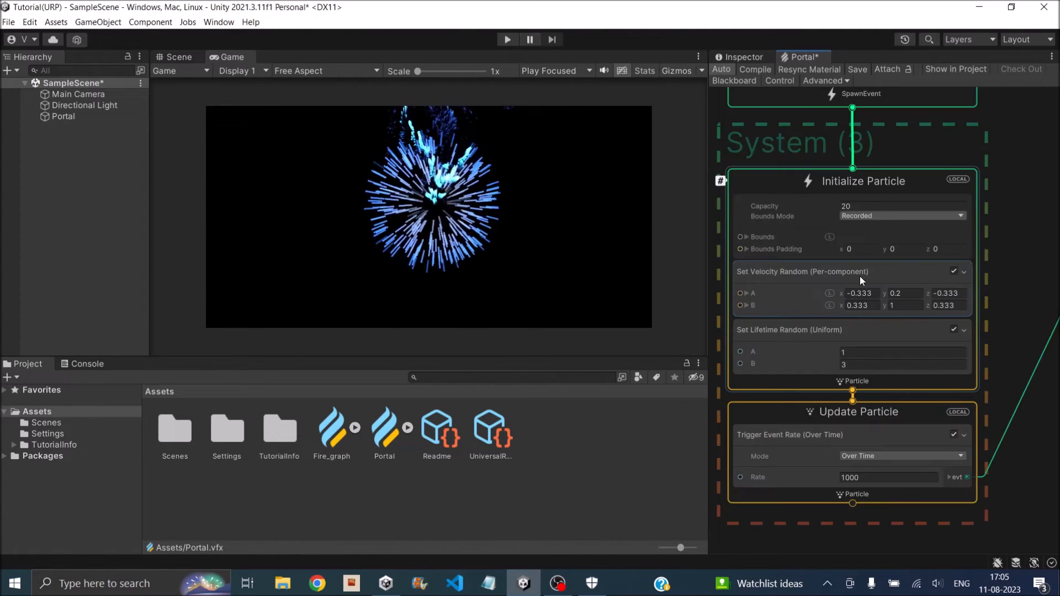
click(801, 272)
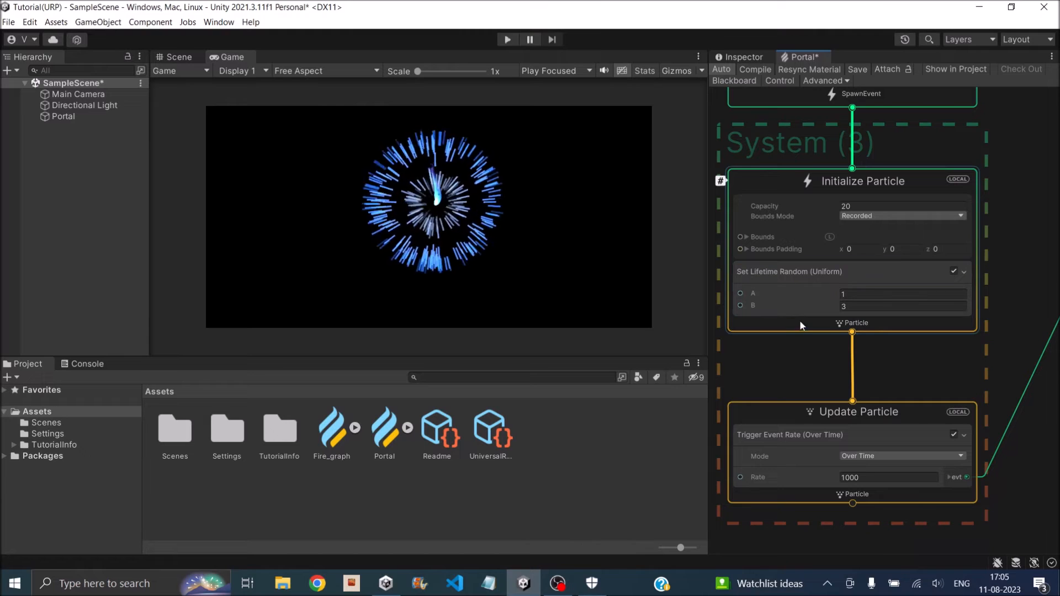
right_click(801, 326)
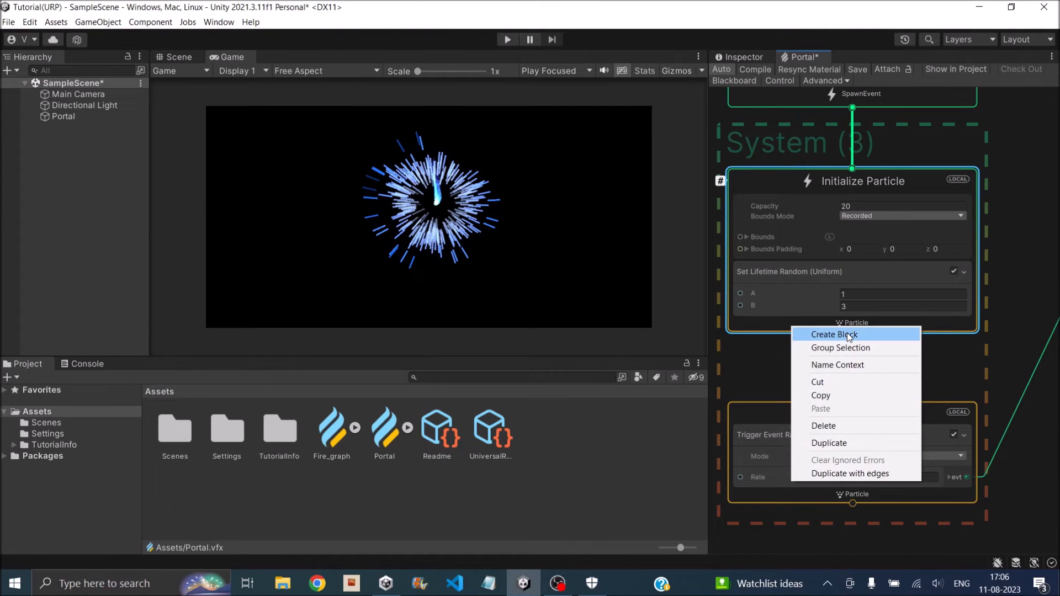
click(834, 334)
text(circle)
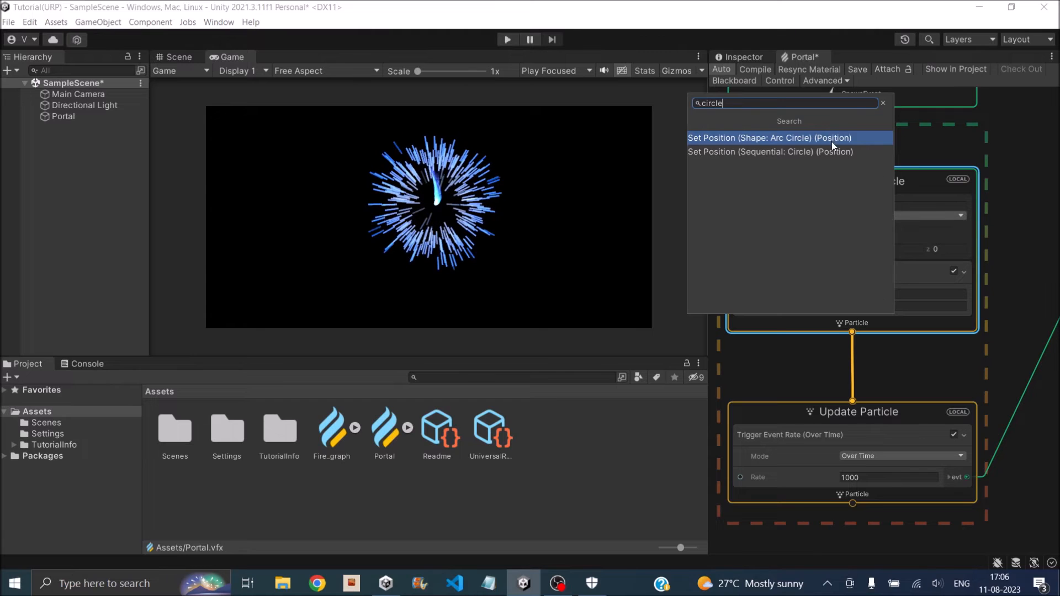
click(768, 138)
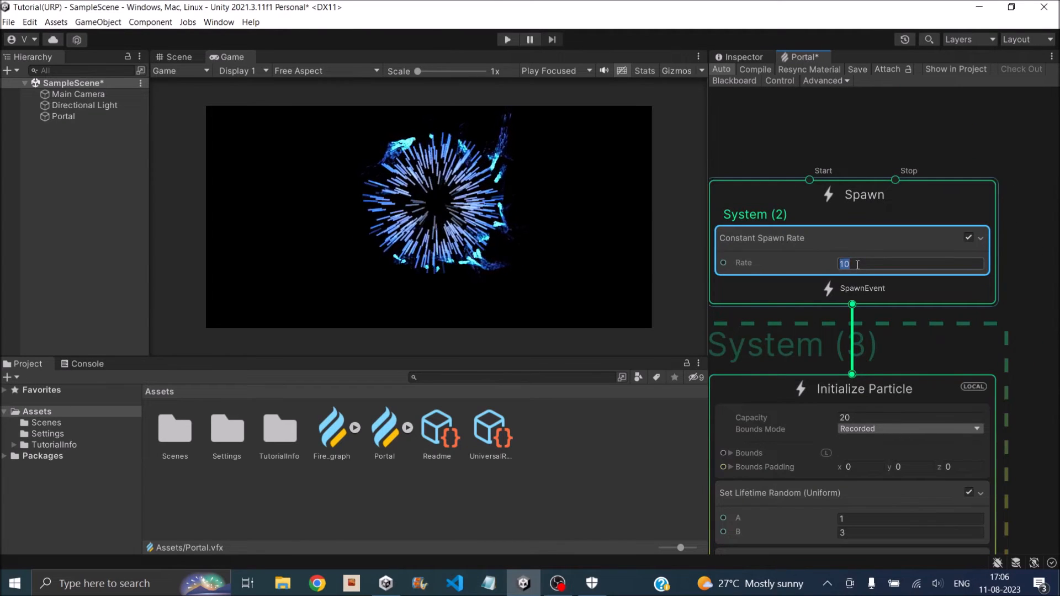
Set the Spawn context's constant spawn rate to 300.
text(300)
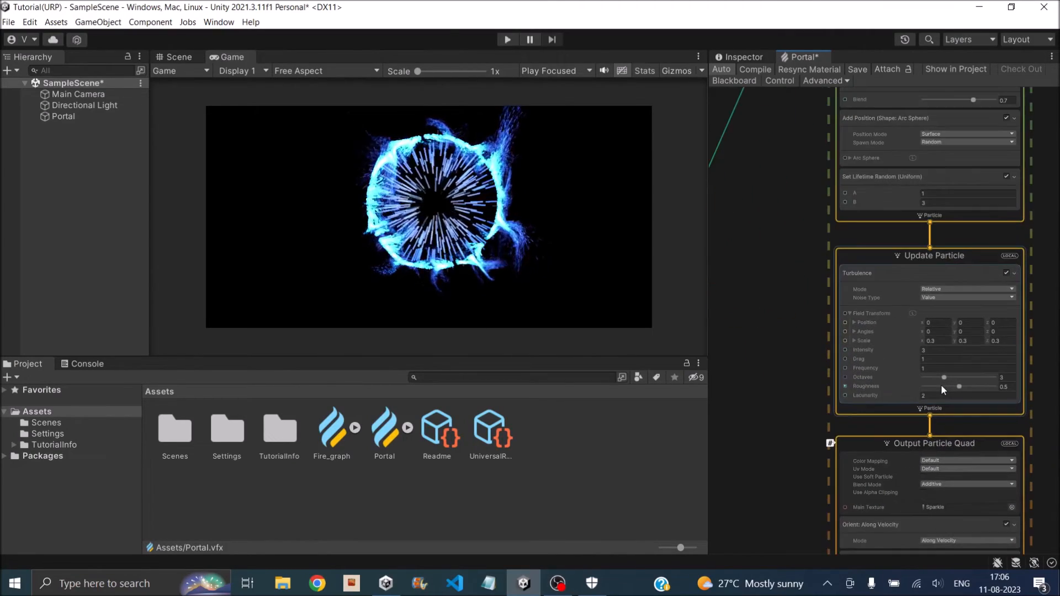
Add a Force block to Update Particle and set lifetime range to 0.1–1.
scroll(up, 3)
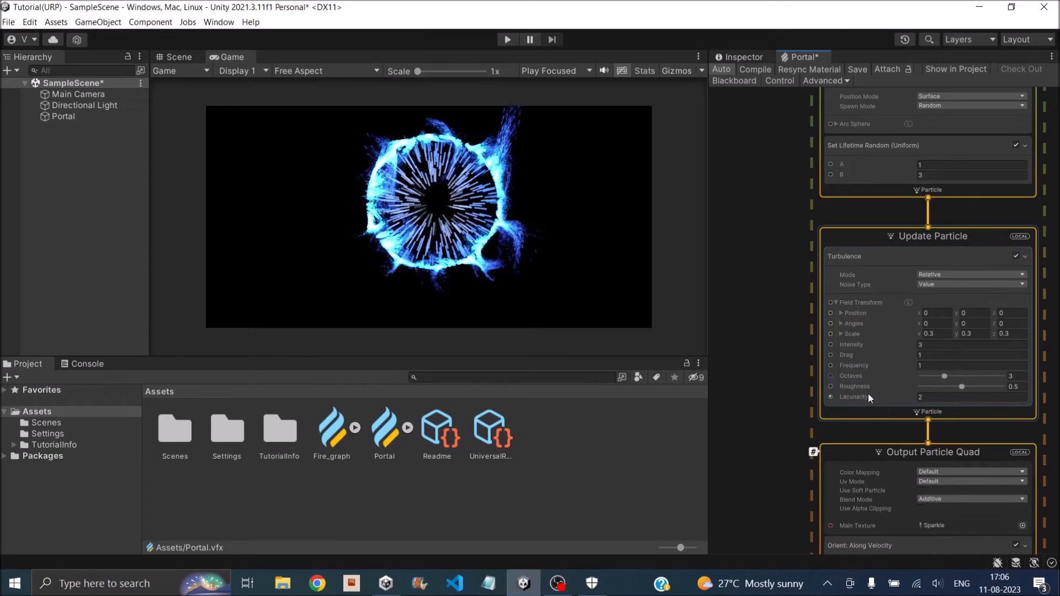
click(918, 422)
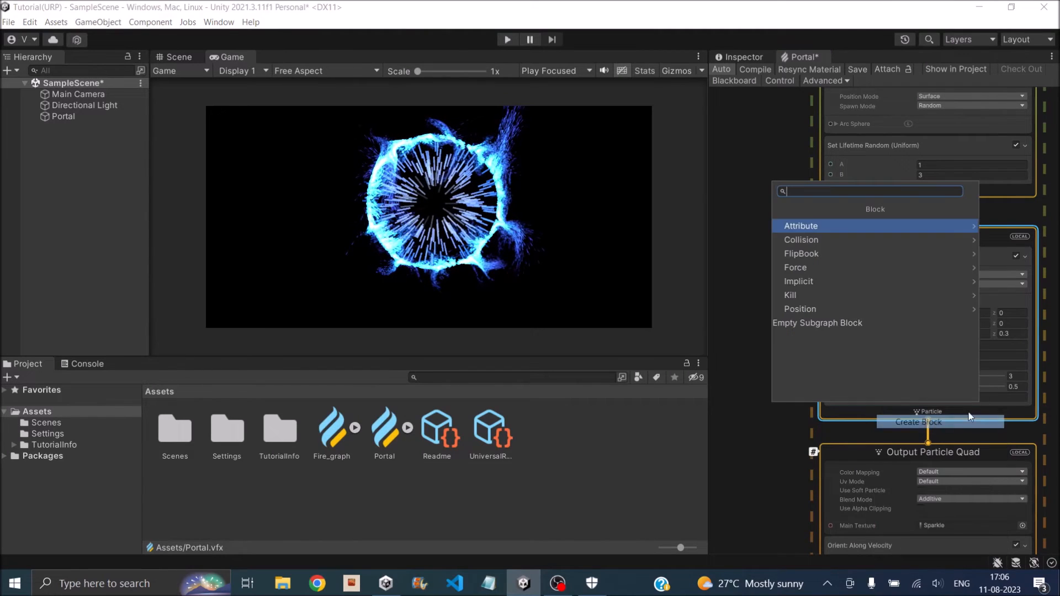
text(force)
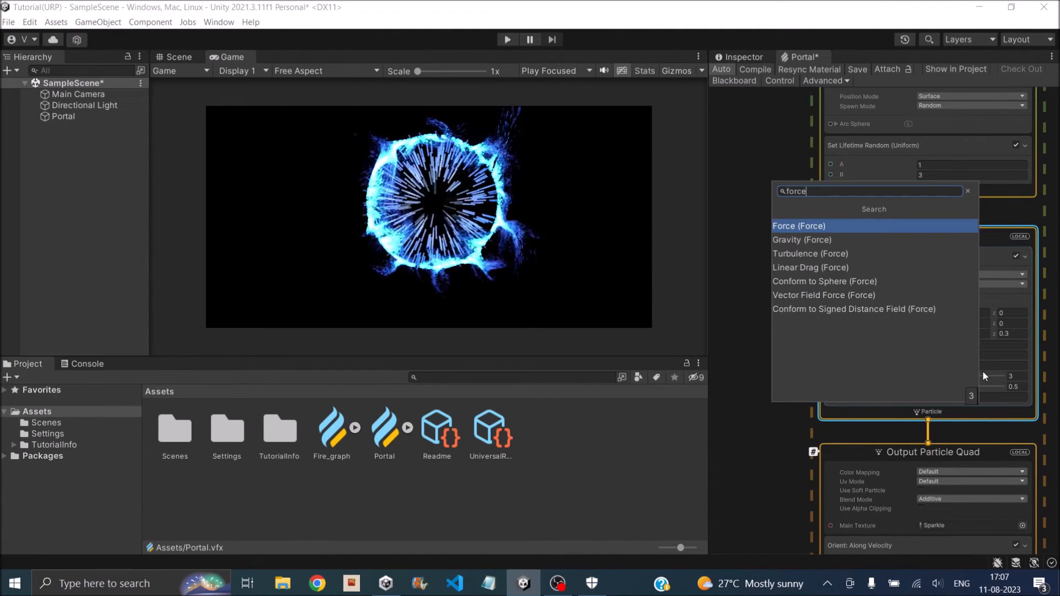
click(798, 226)
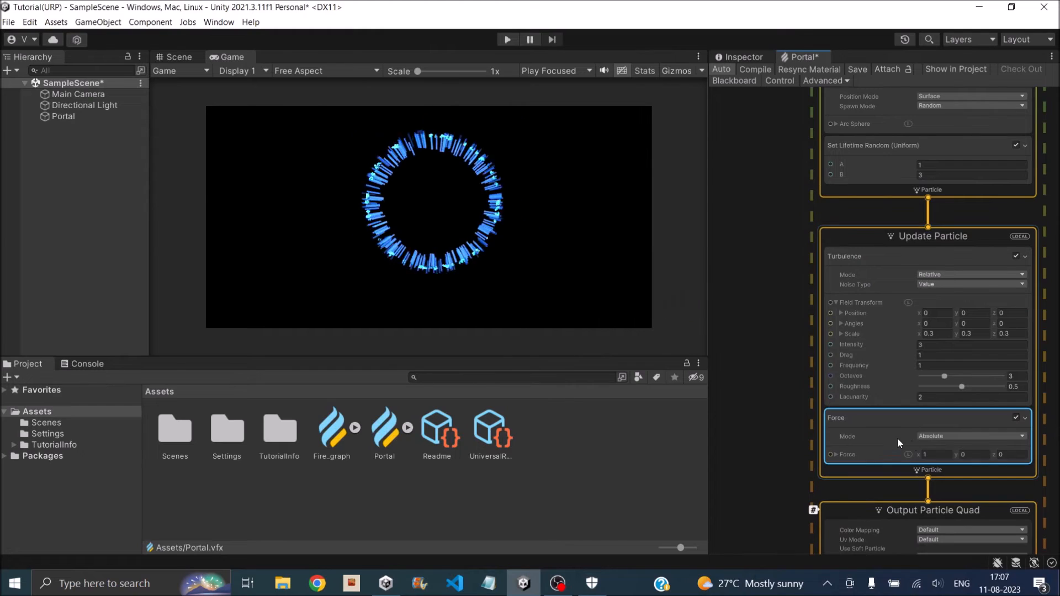
click(931, 454)
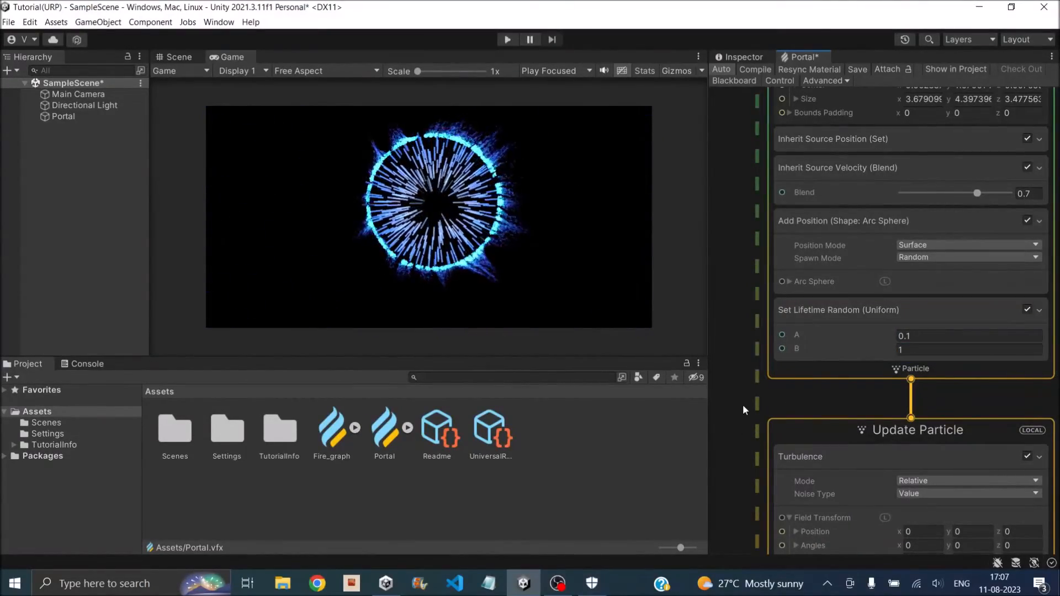
Set the ring particles' lifetime maximum to 2 and turbulence frequency to 10.
click(969, 349)
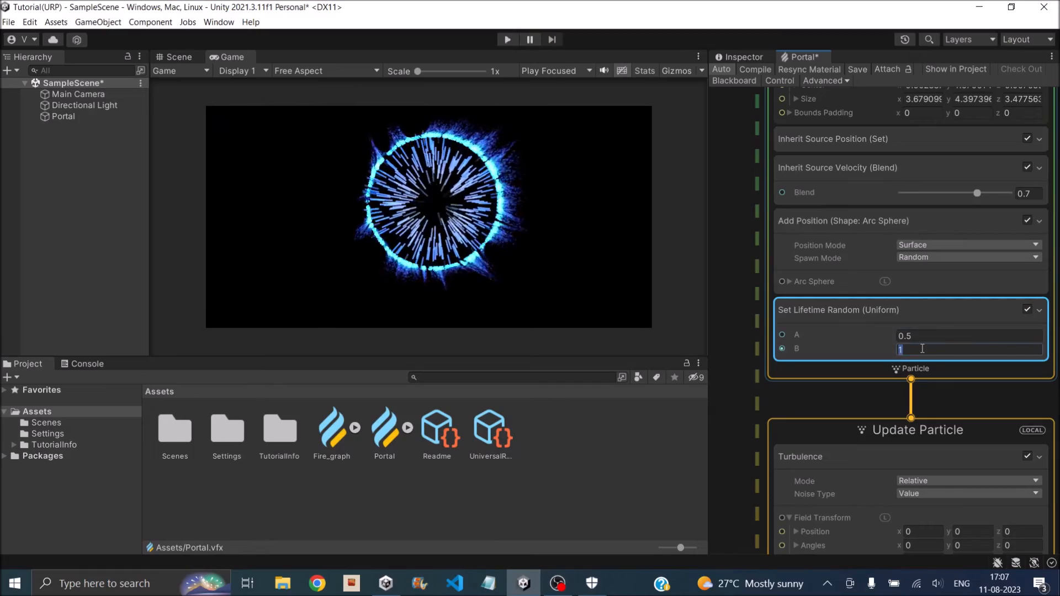
text(2)
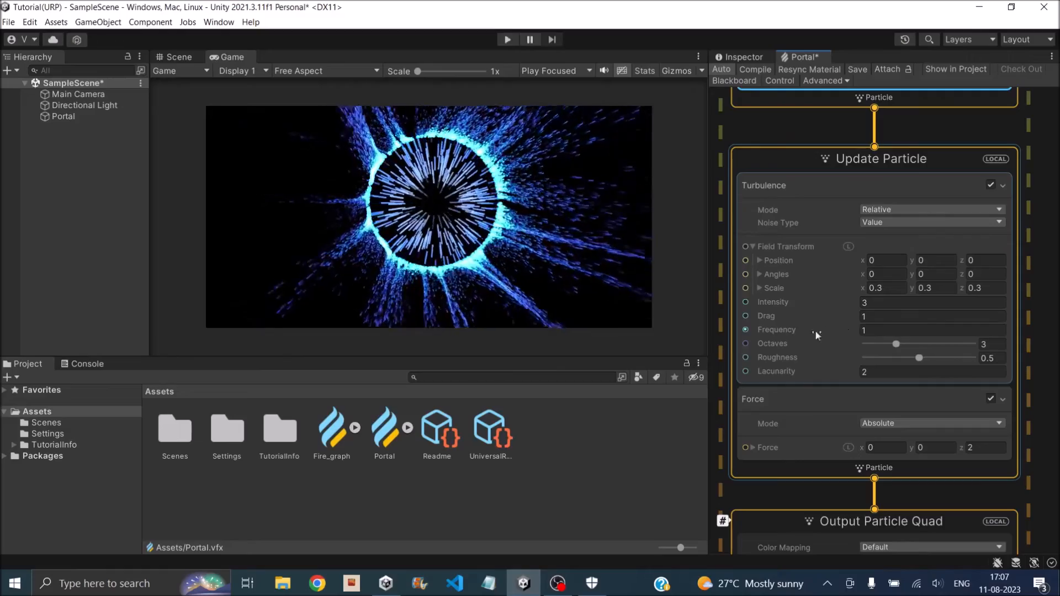
click(932, 331)
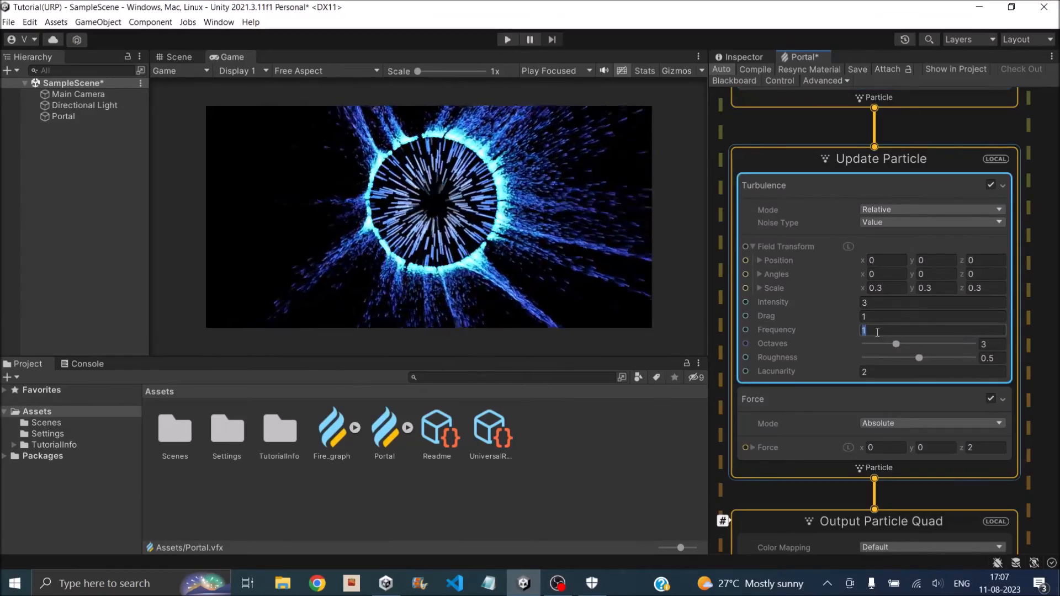
text(10)
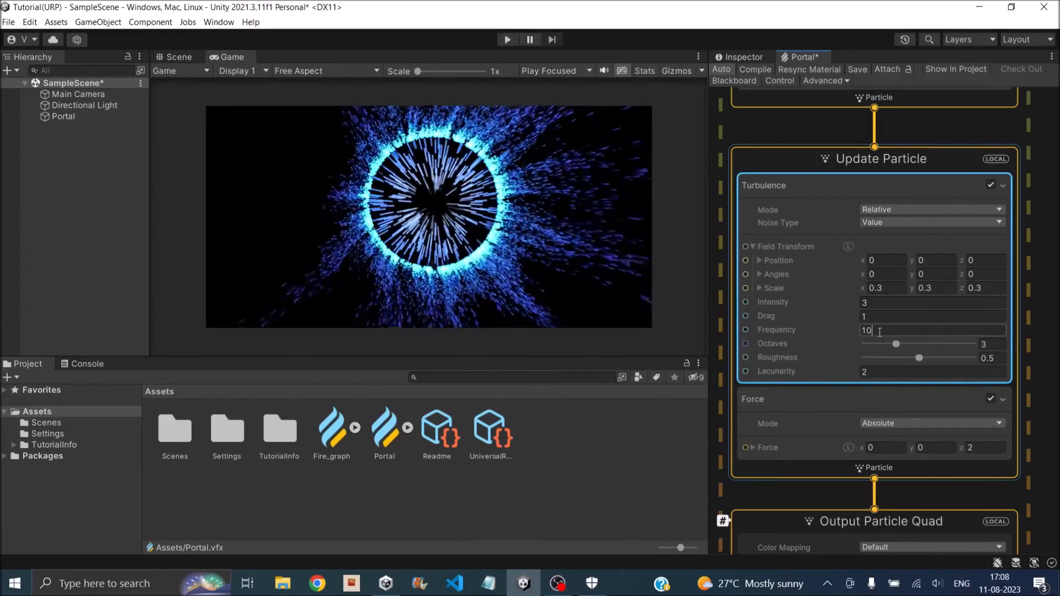